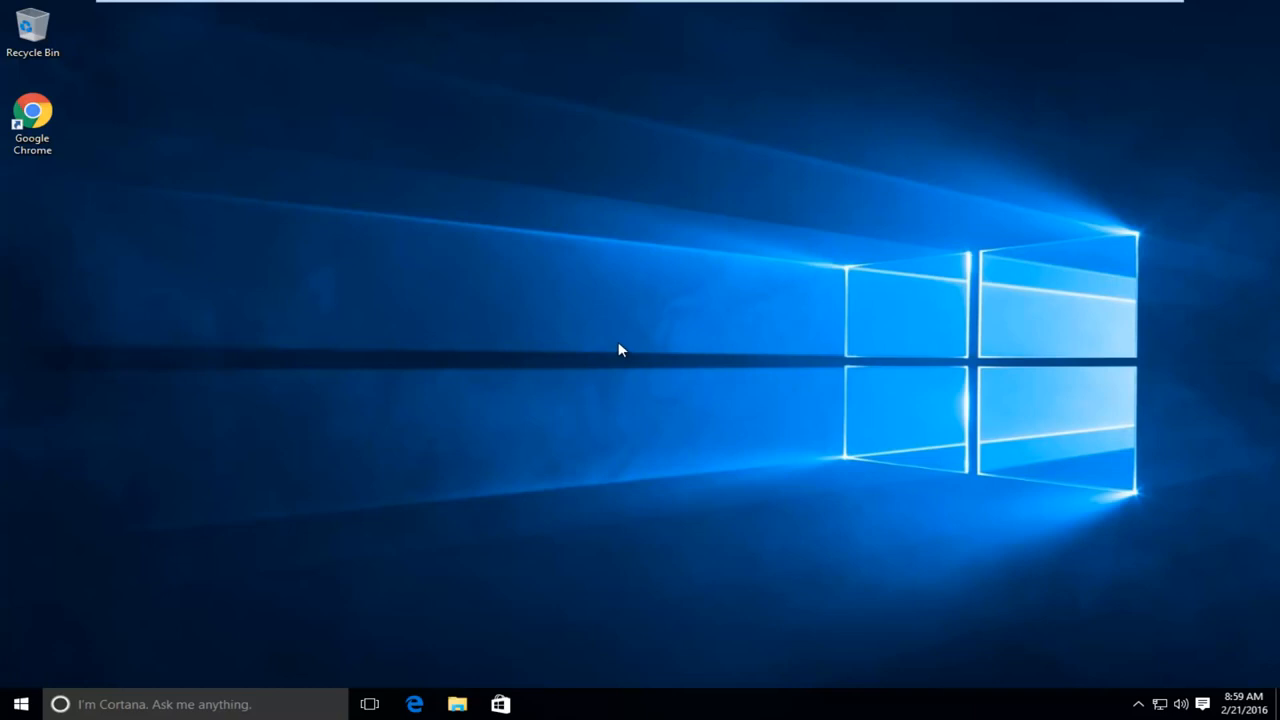
mouse_move(184, 217)
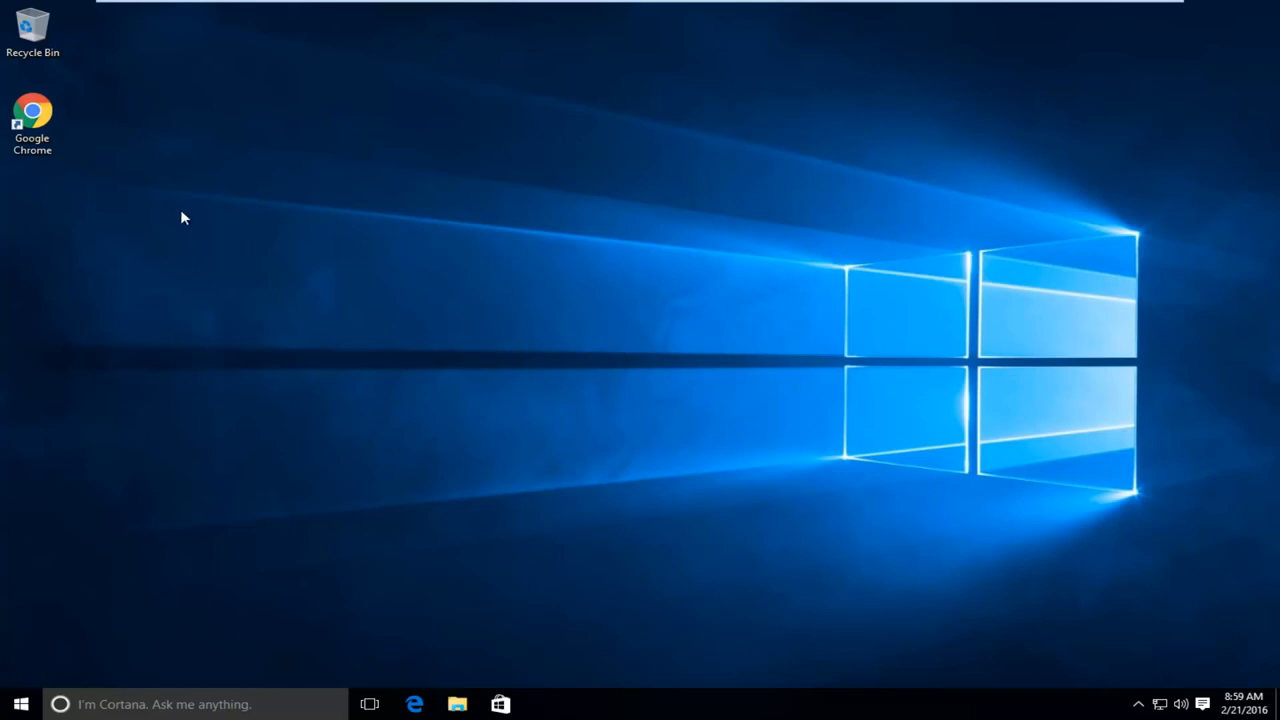
mouse_move(167, 179)
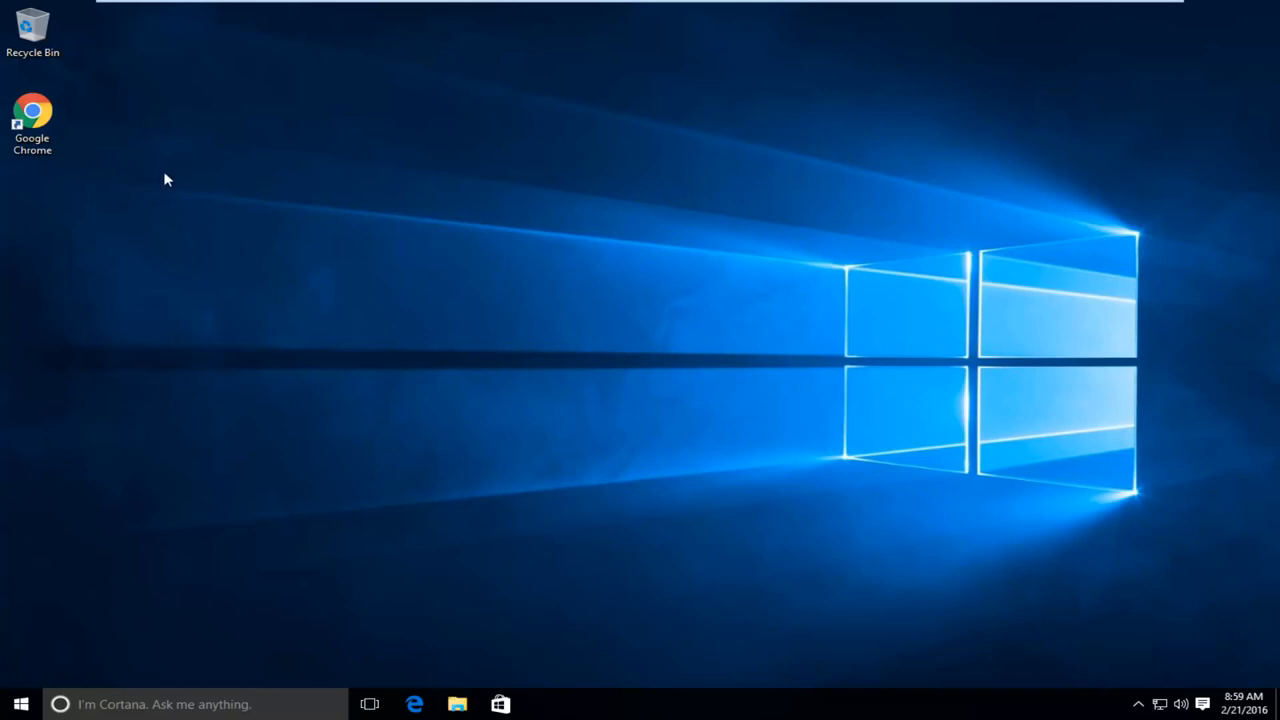
mouse_move(467, 308)
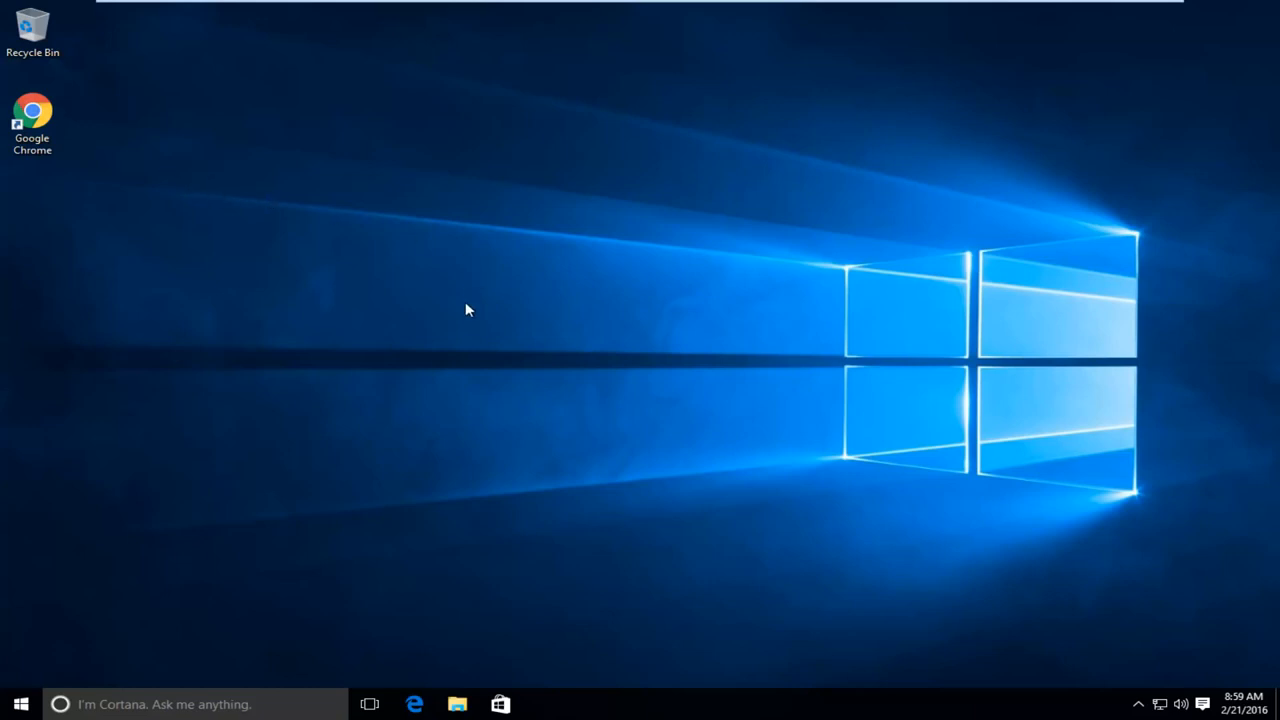
mouse_move(458, 320)
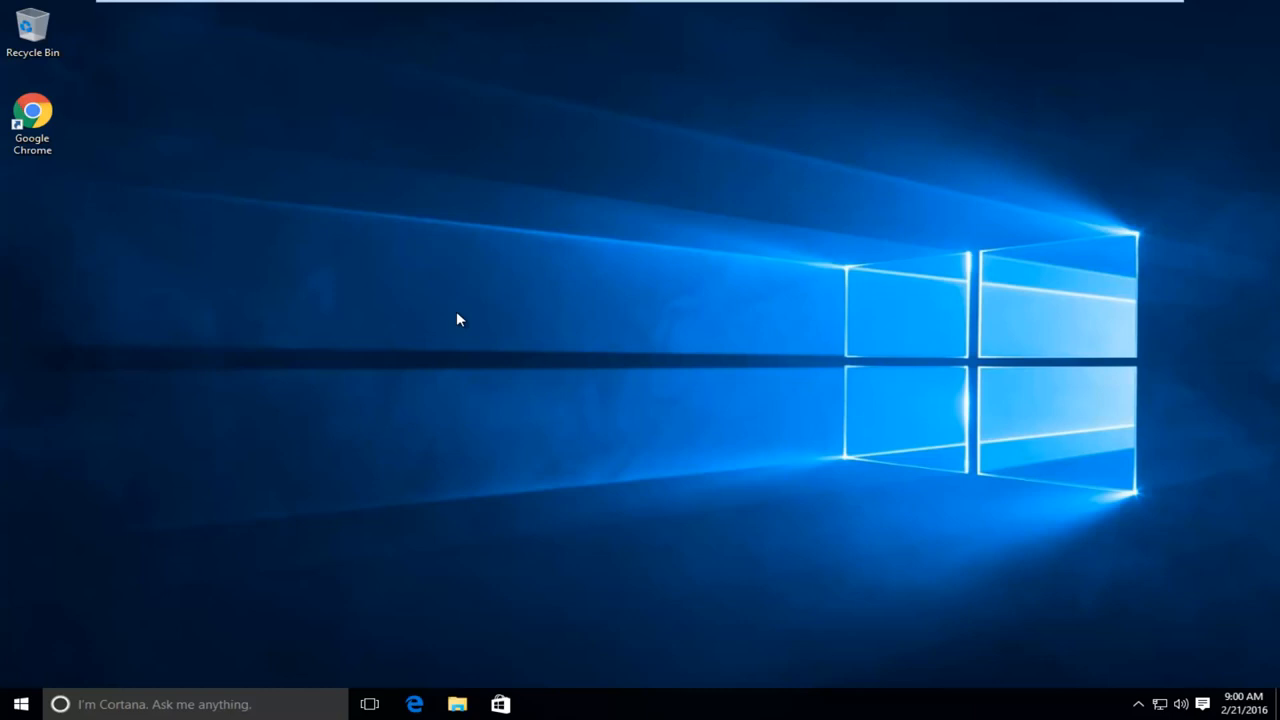
Step: Open the Google Chrome shortcut's file location to show the chrome application file
left_click(33, 110)
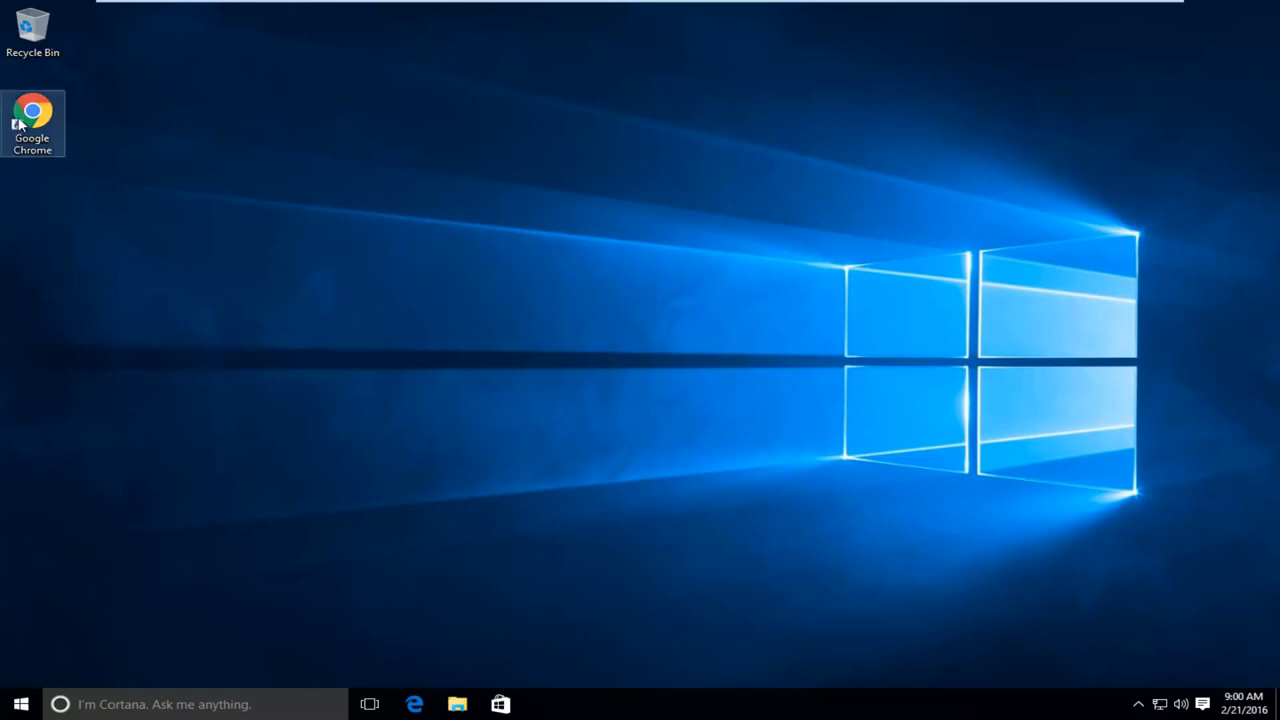
mouse_move(35, 118)
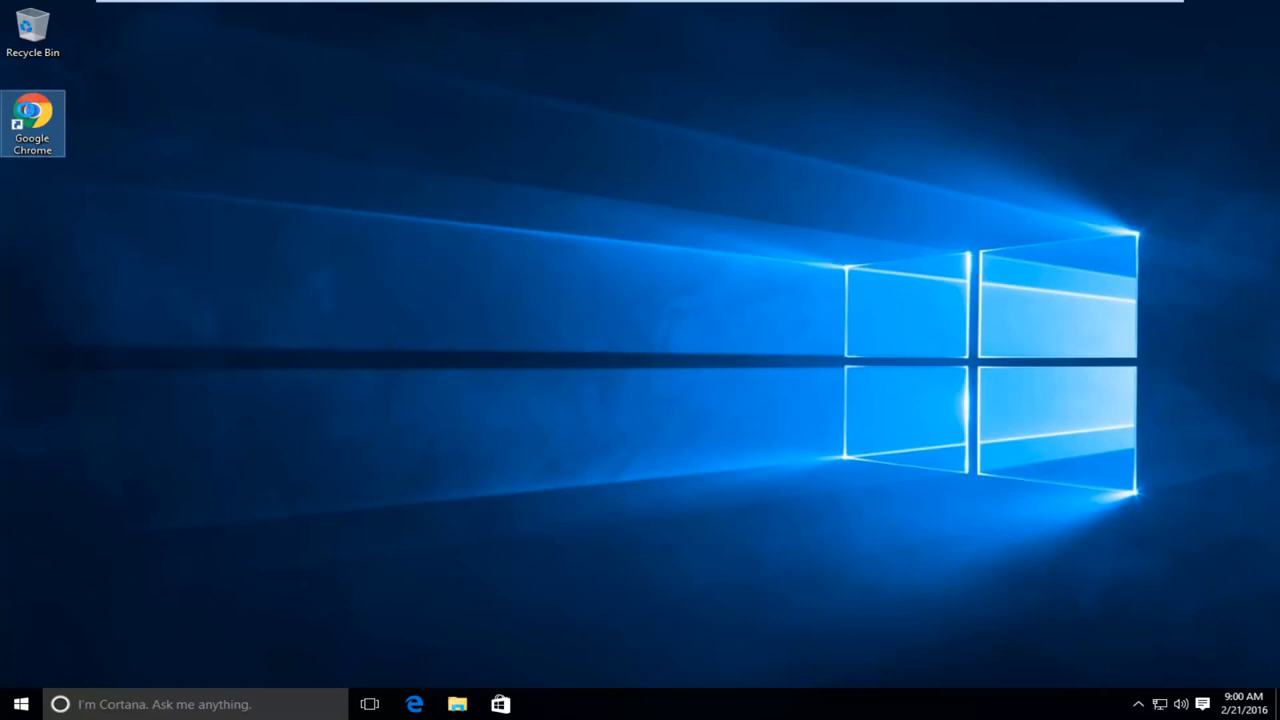
right_click(35, 110)
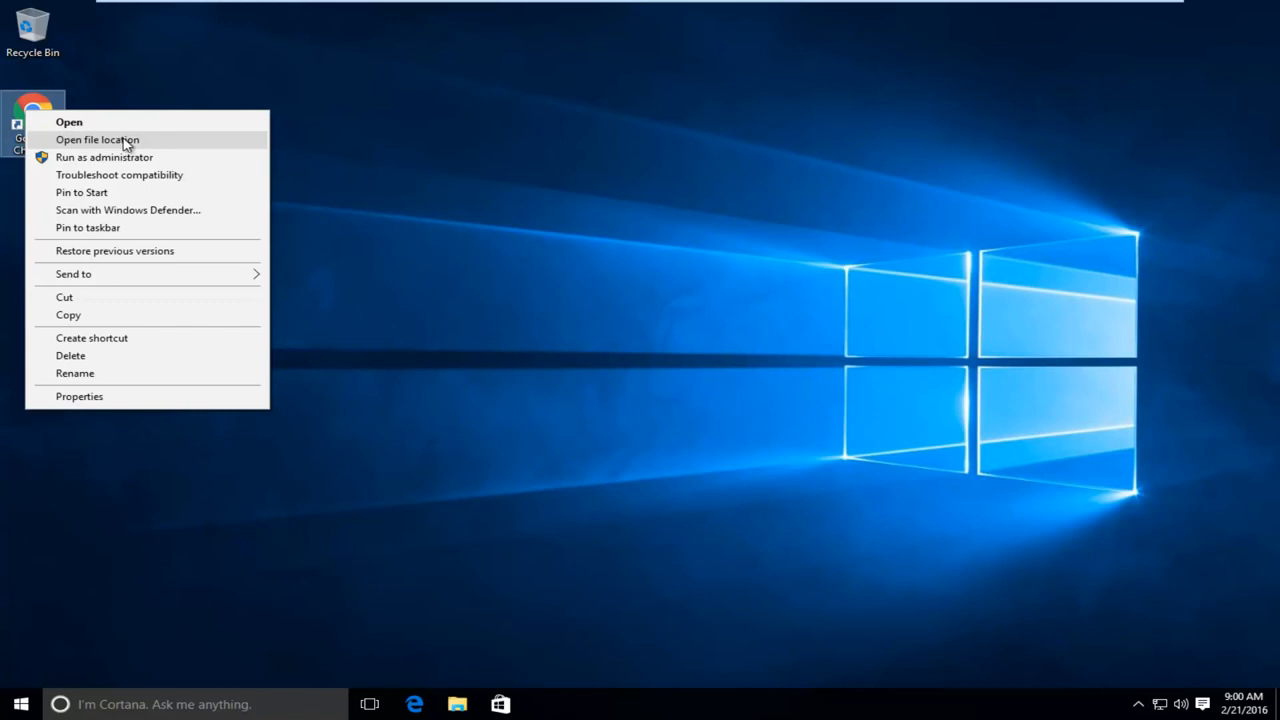
left_click(107, 139)
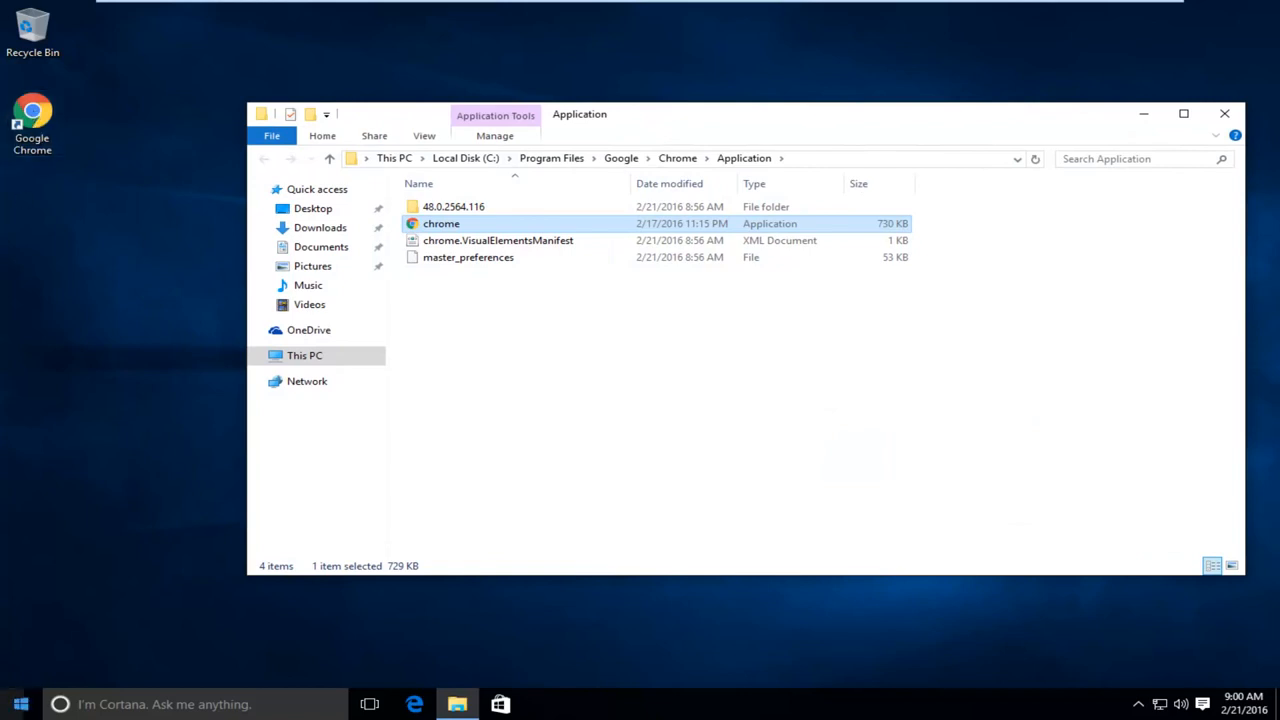
left_click(13, 696)
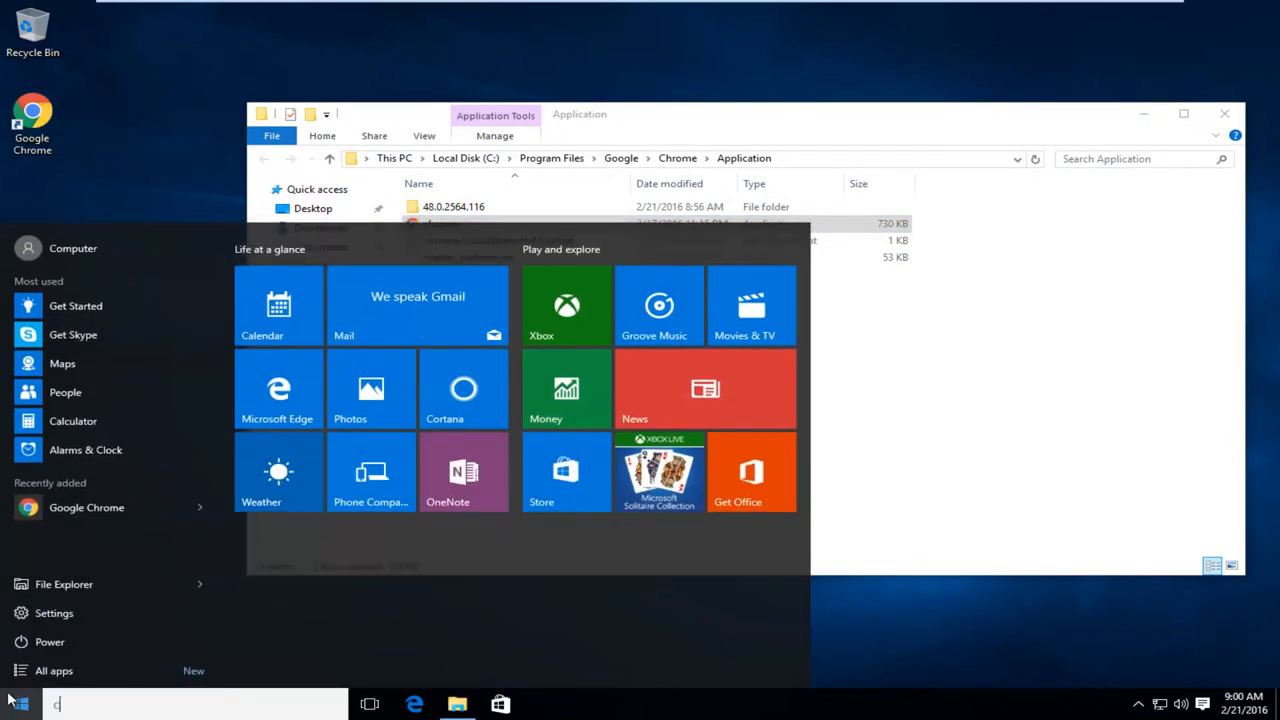
type("hrome")
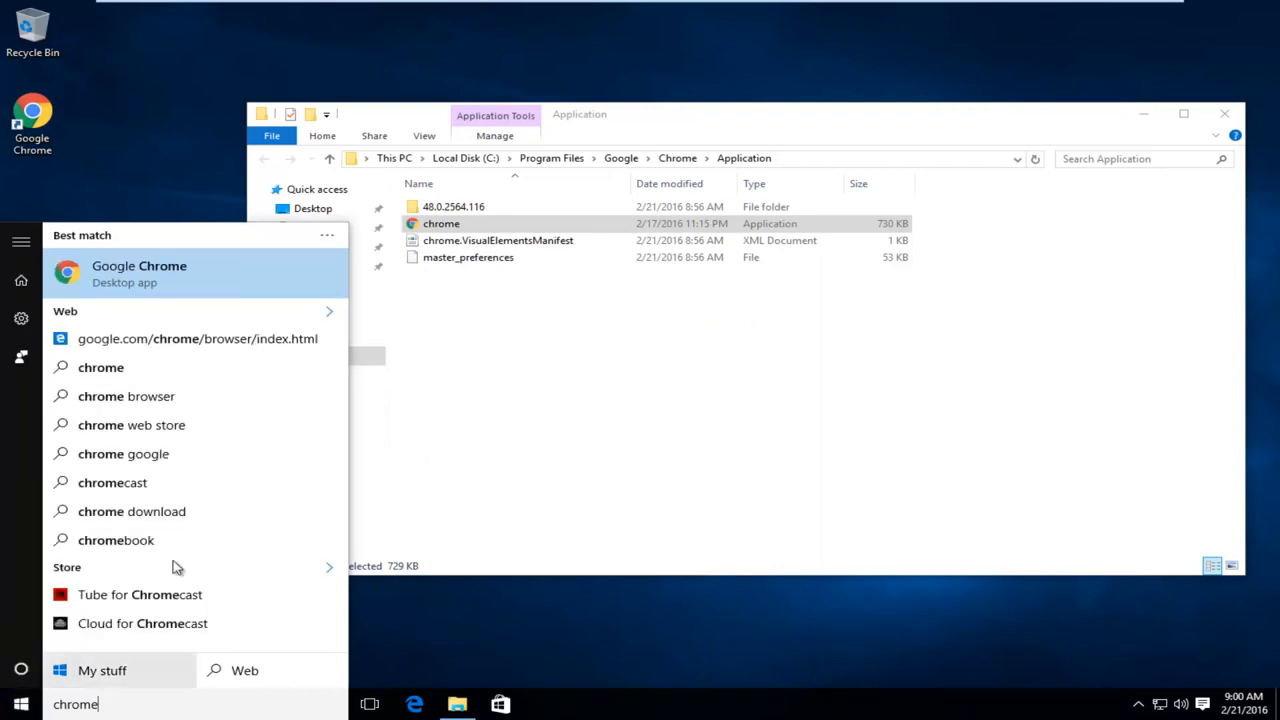
mouse_move(139, 273)
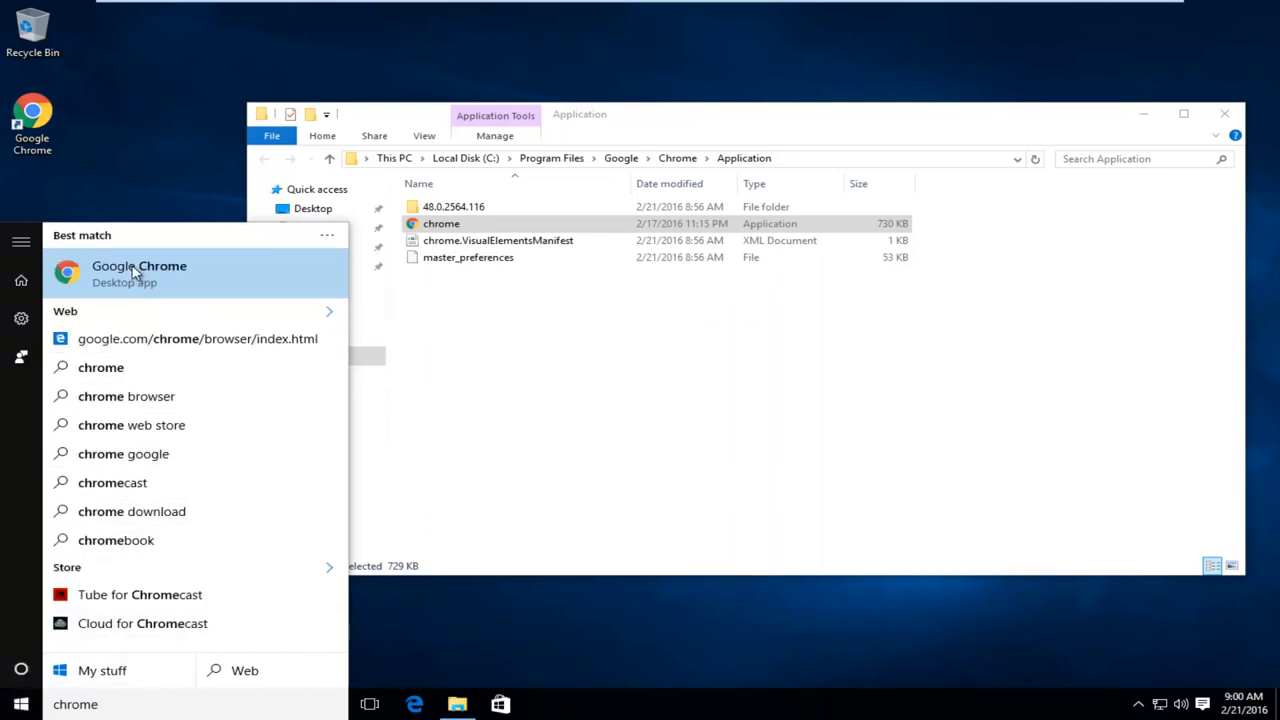
right_click(139, 273)
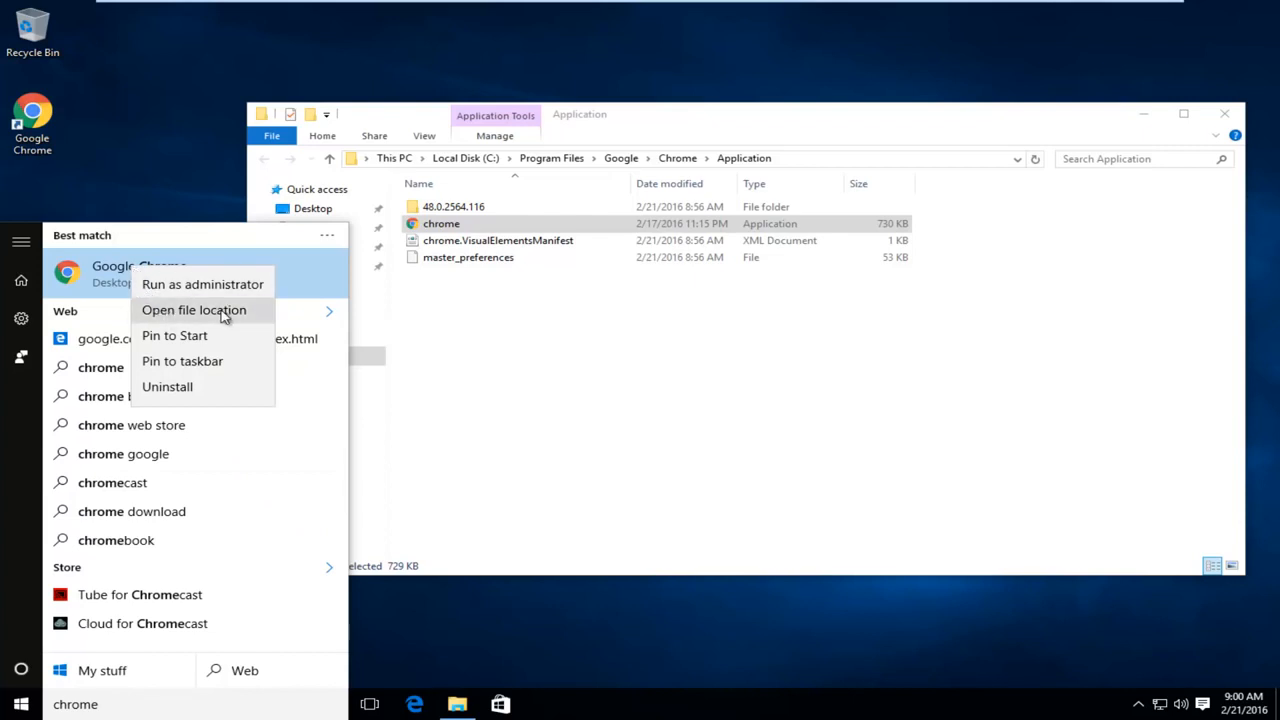
left_click(194, 310)
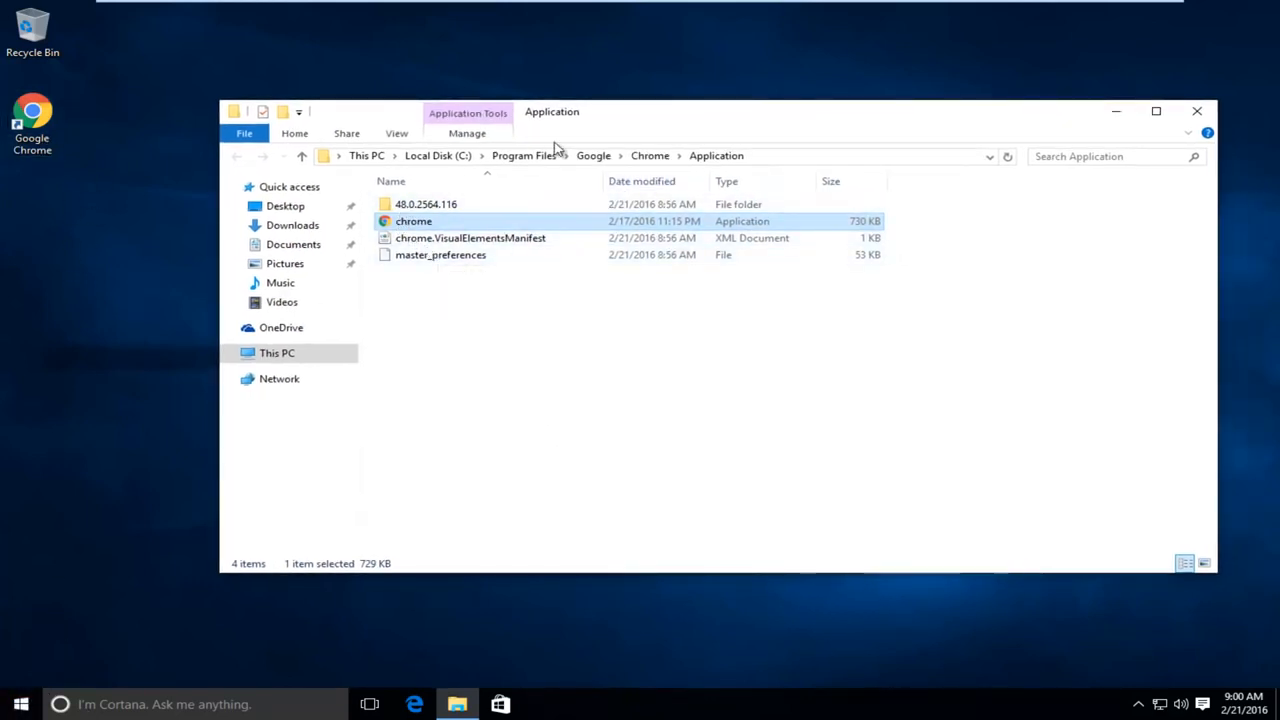
mouse_move(413, 221)
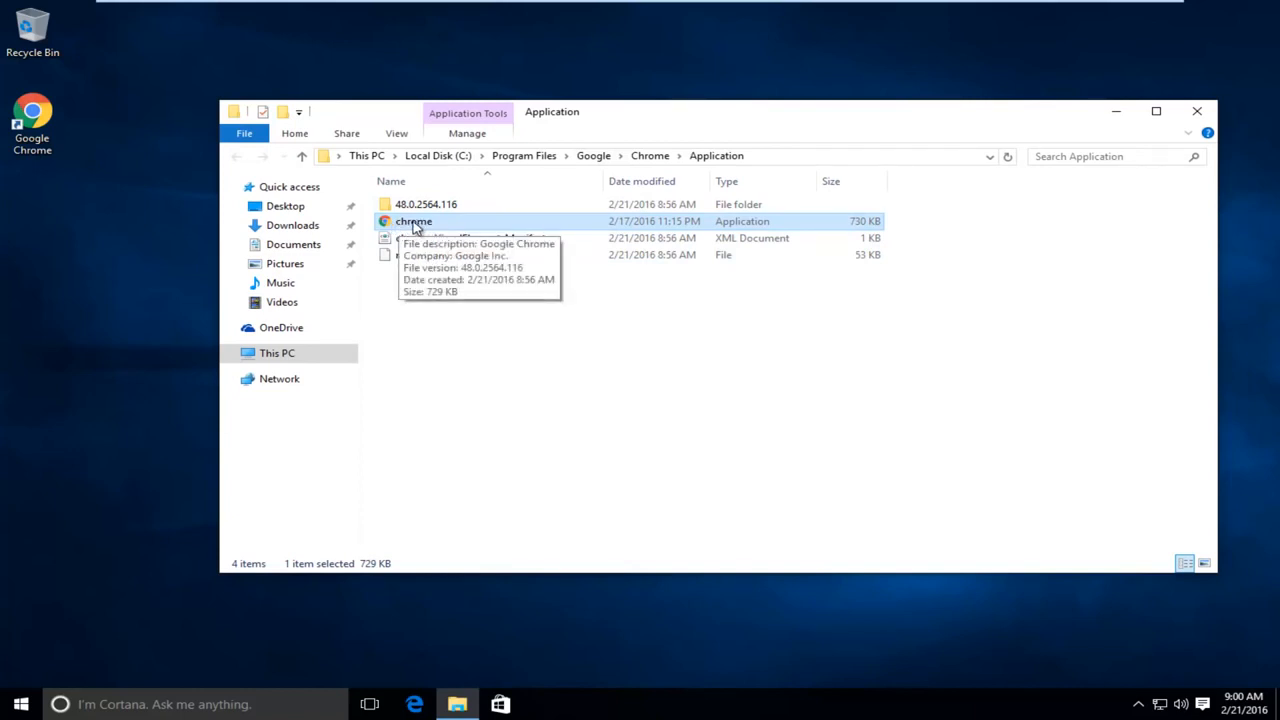
Step: Rename the chrome application file to 'chrome.' by appending a trailing dot
right_click(411, 221)
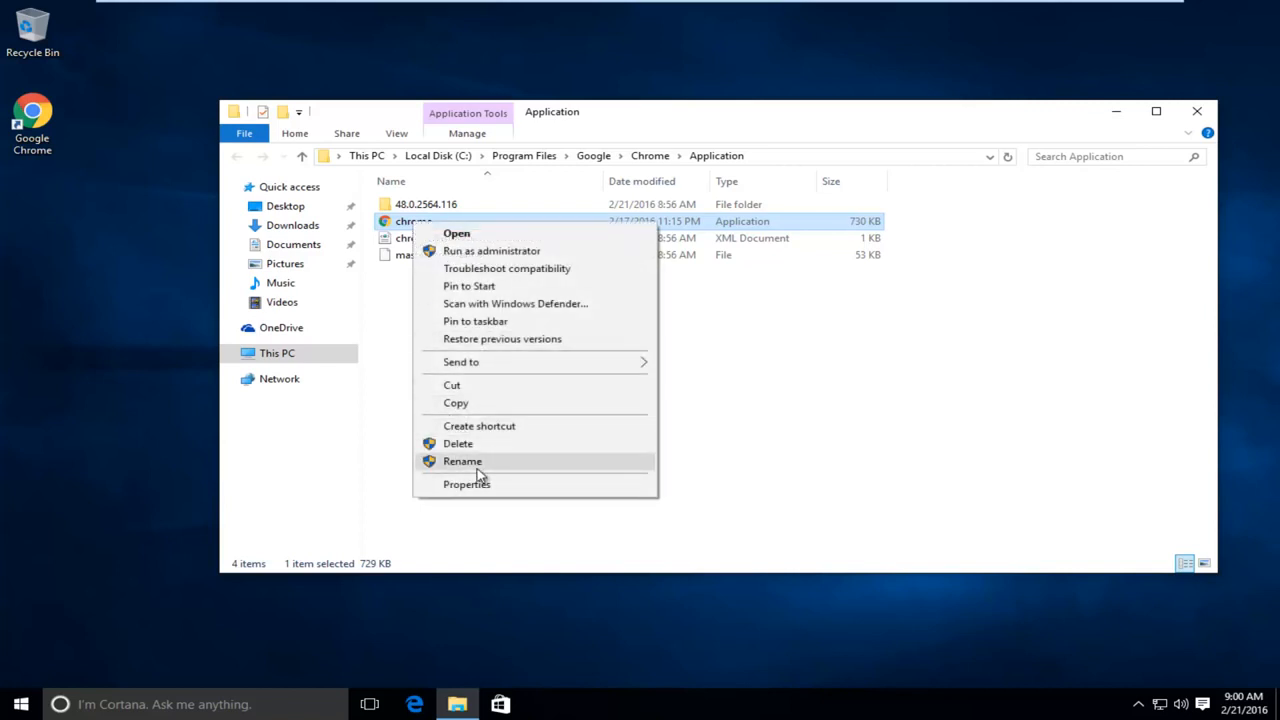
left_click(462, 461)
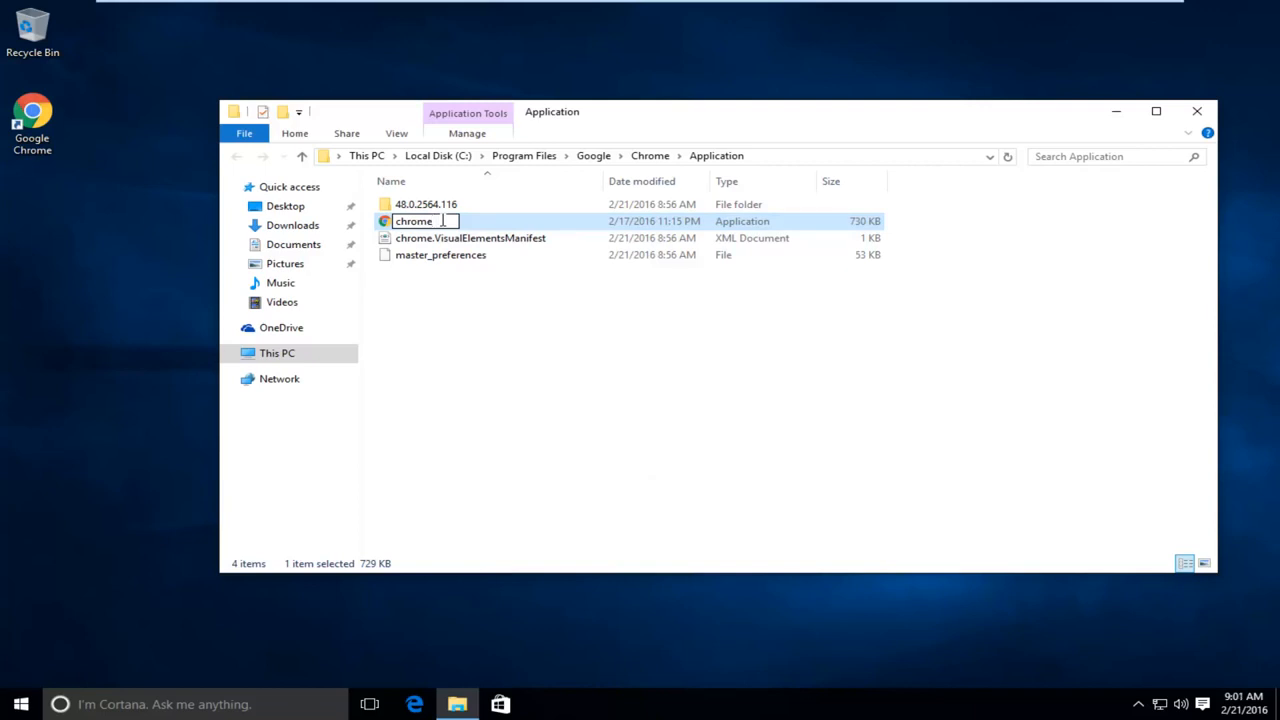
type(".")
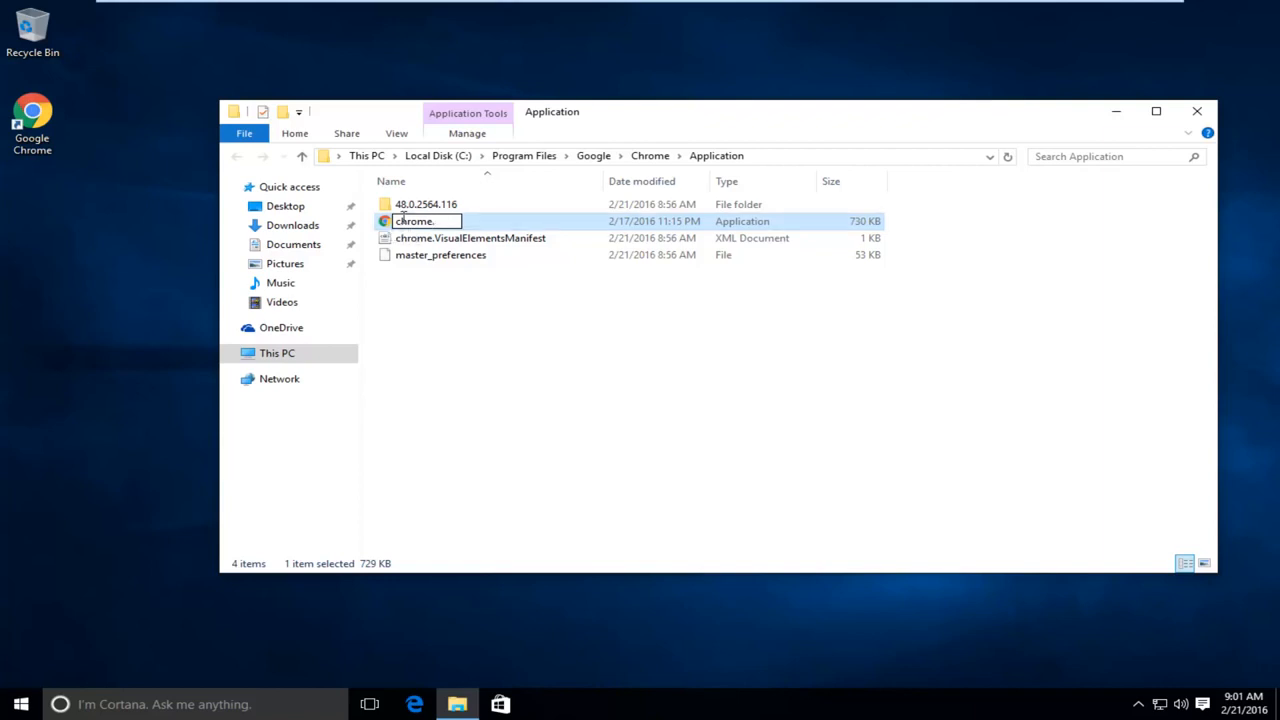
mouse_move(455, 241)
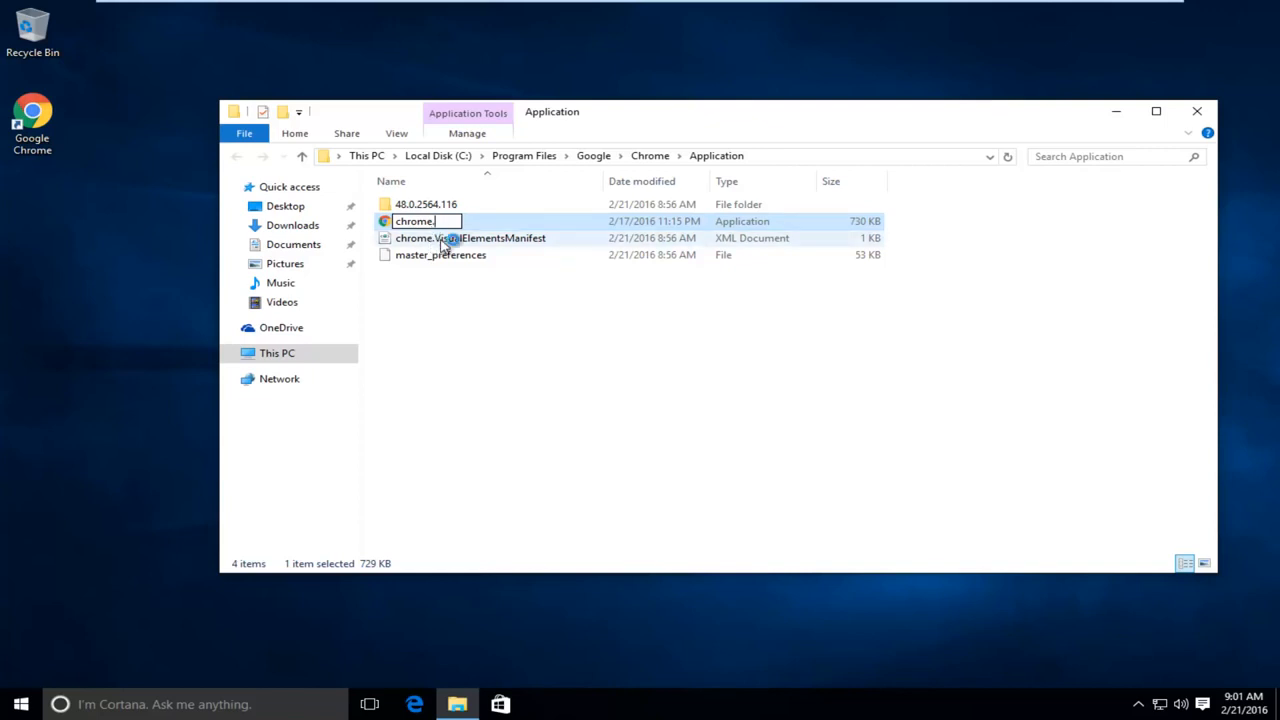
left_click(470, 238)
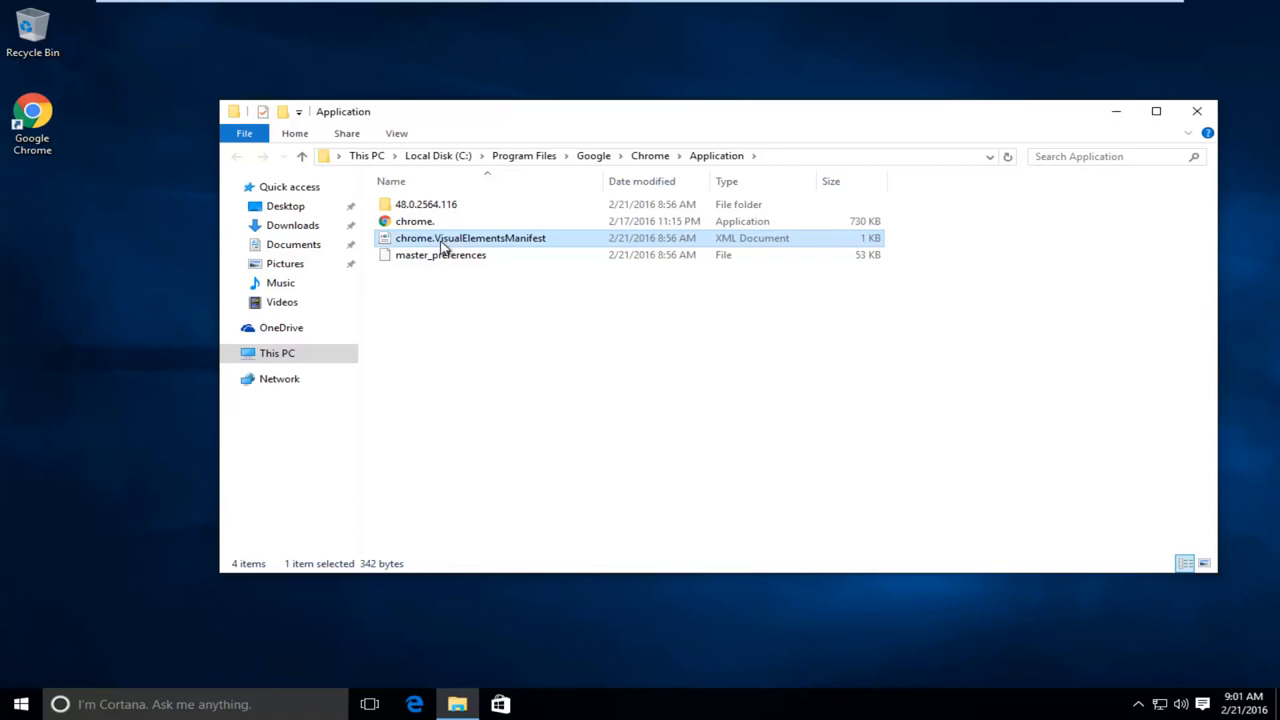
mouse_move(33, 110)
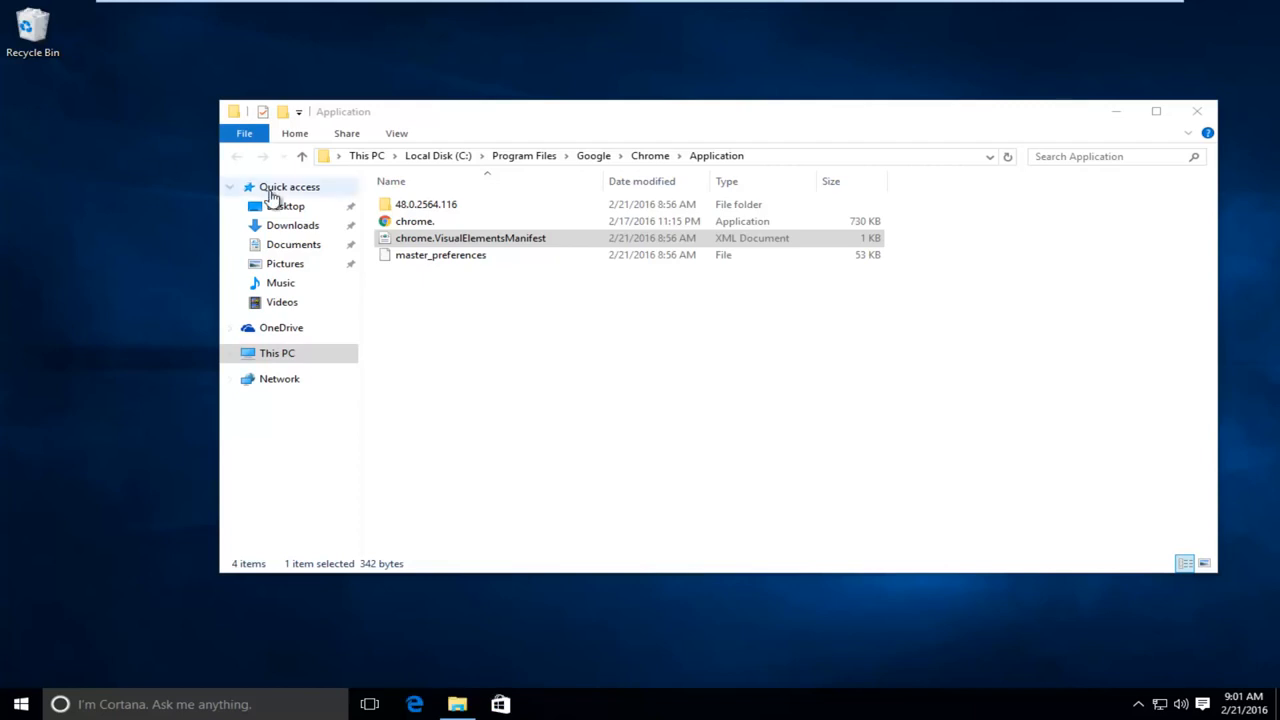
Step: Select the renamed 'chrome.' file in Chrome's Application folder
left_click(414, 221)
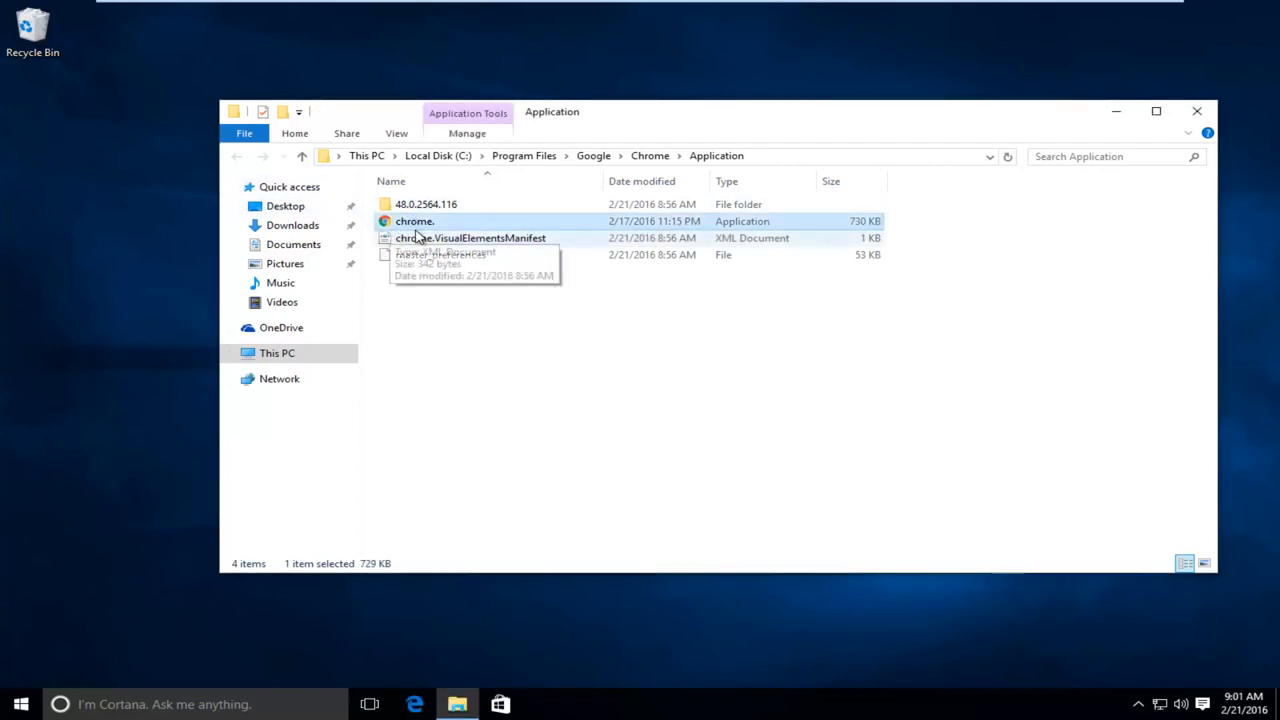
mouse_move(25, 491)
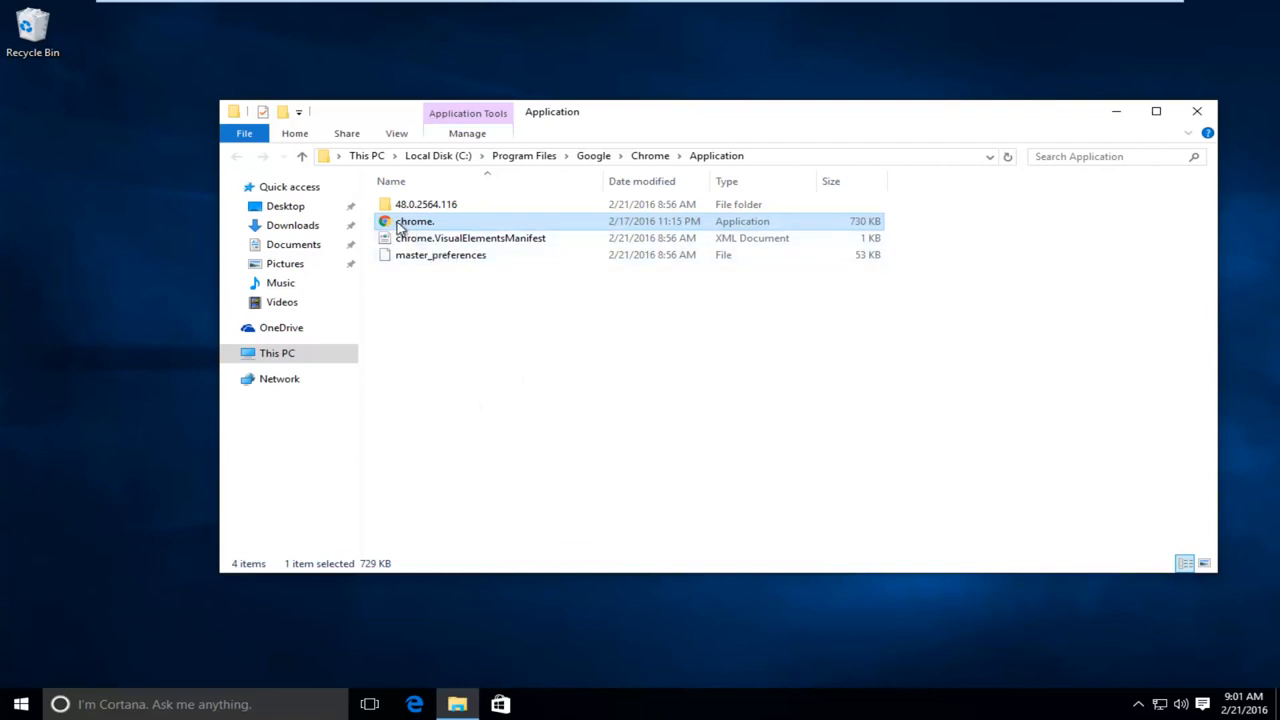
mouse_move(405, 222)
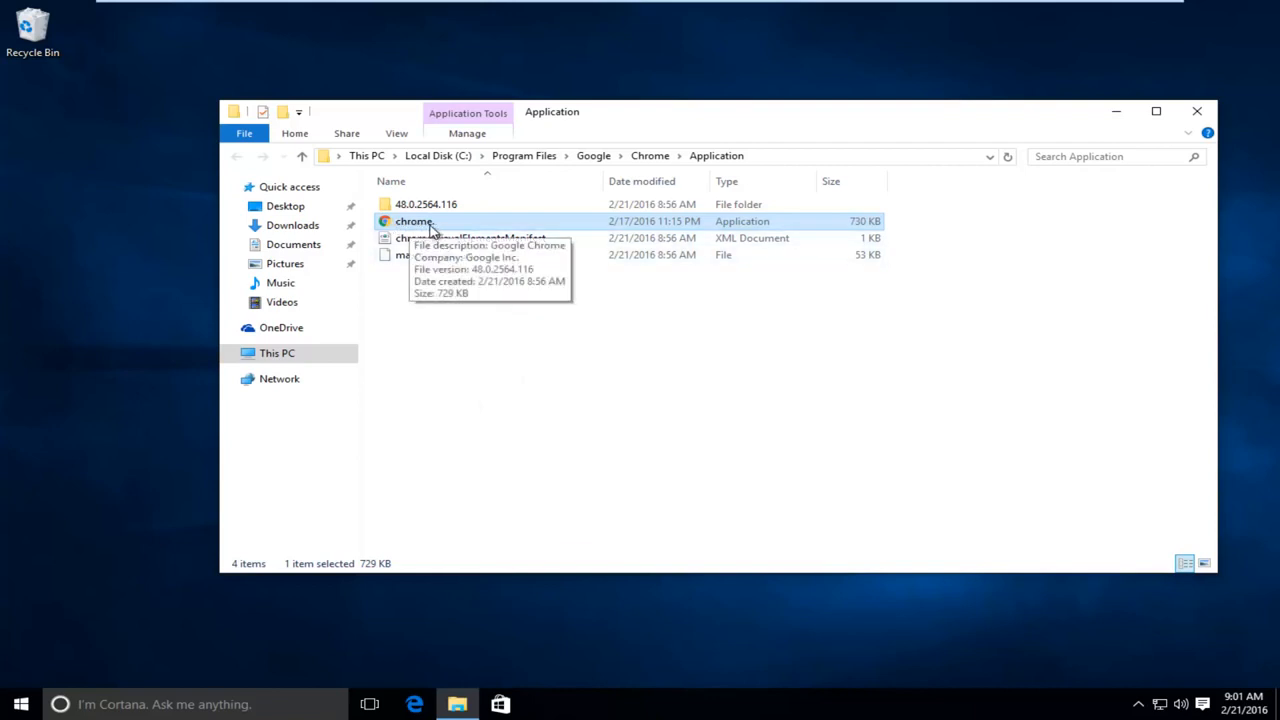
Step: Create a shortcut to 'chrome.' and accept placing it on the desktop
right_click(414, 221)
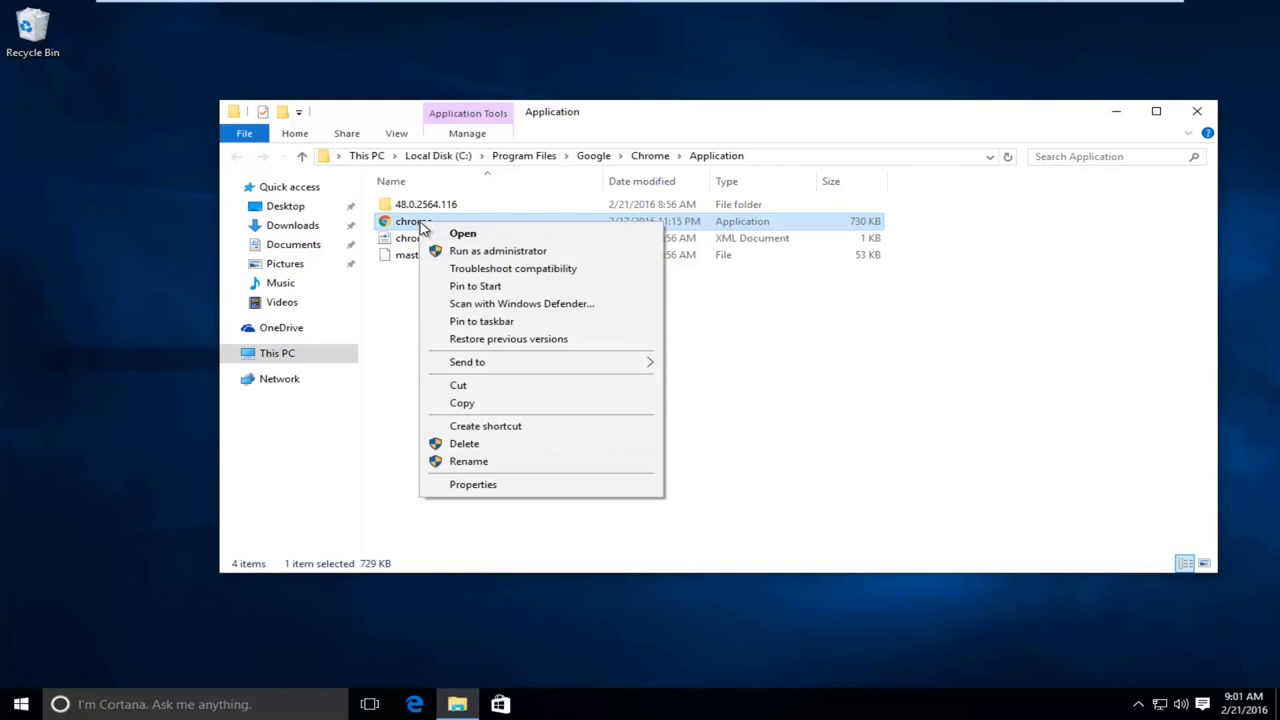
mouse_move(430, 238)
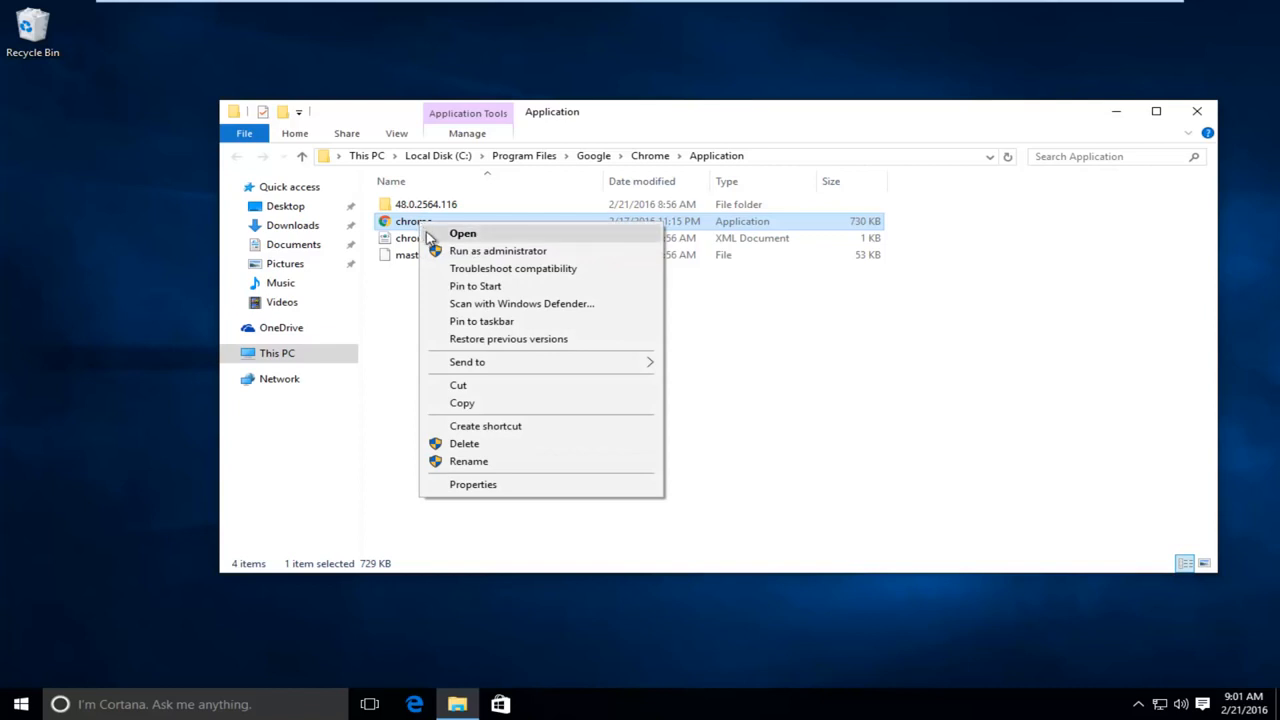
mouse_move(467, 432)
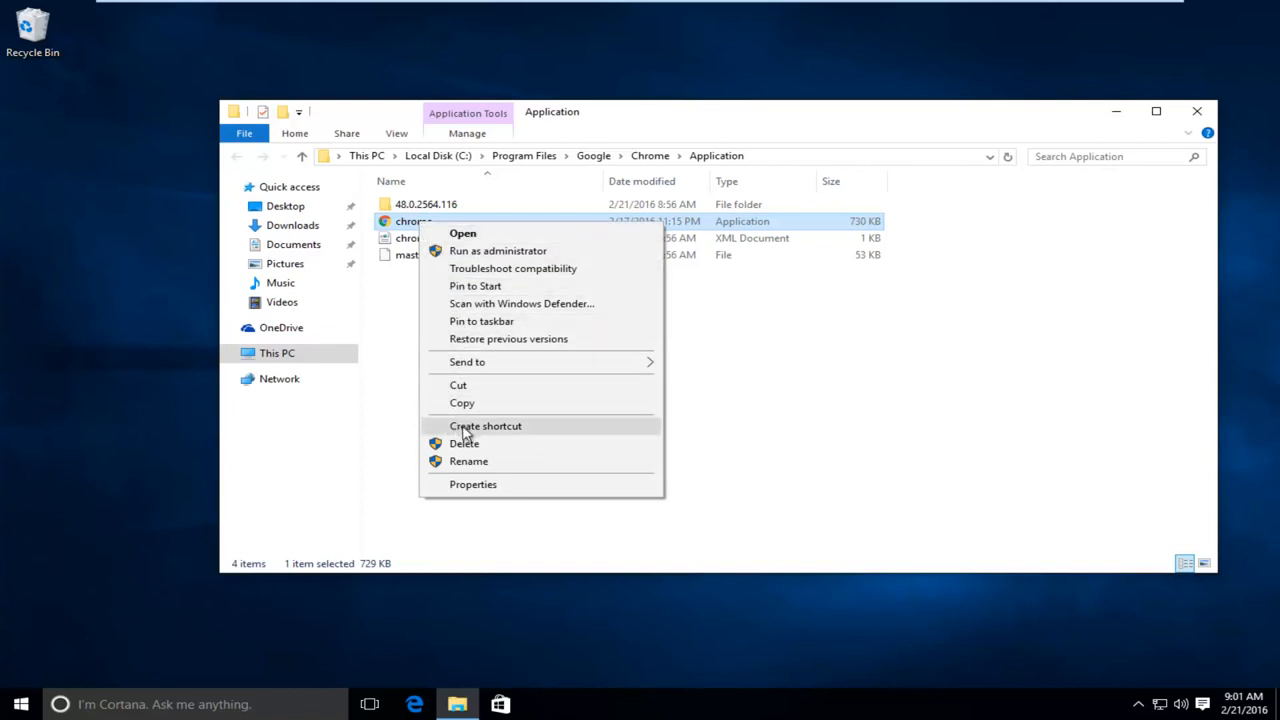
left_click(485, 426)
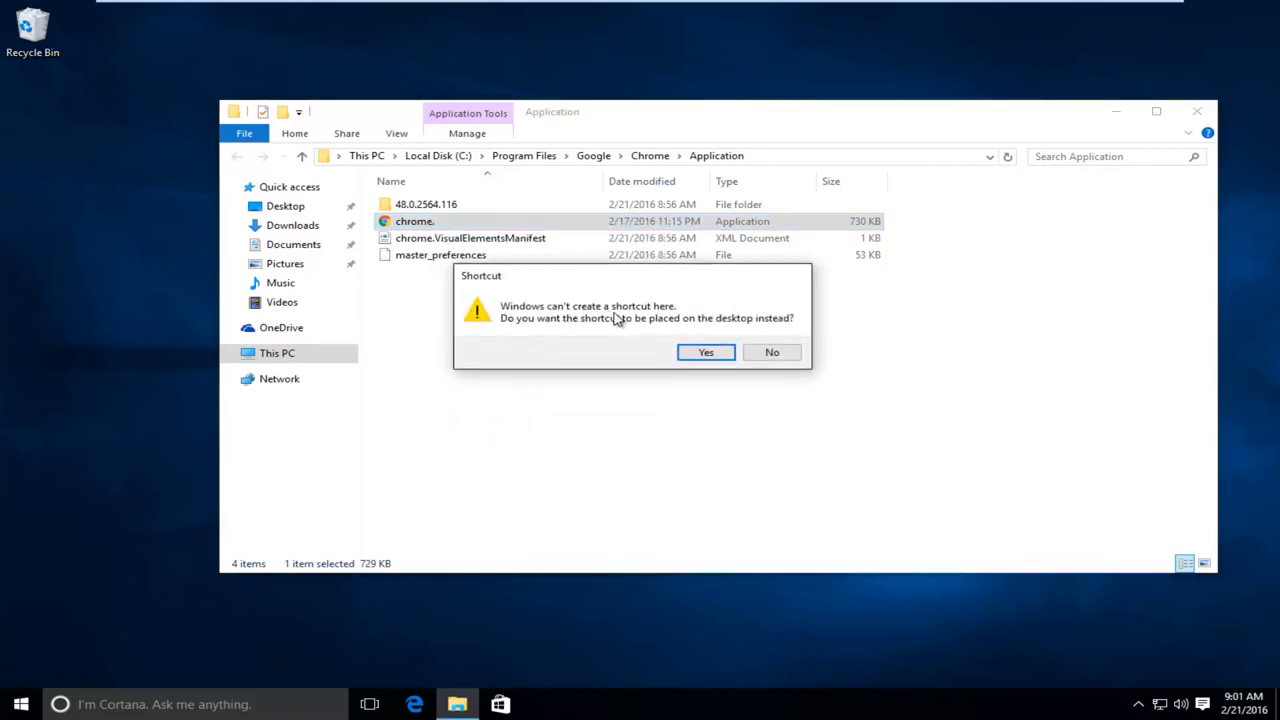
mouse_move(718, 325)
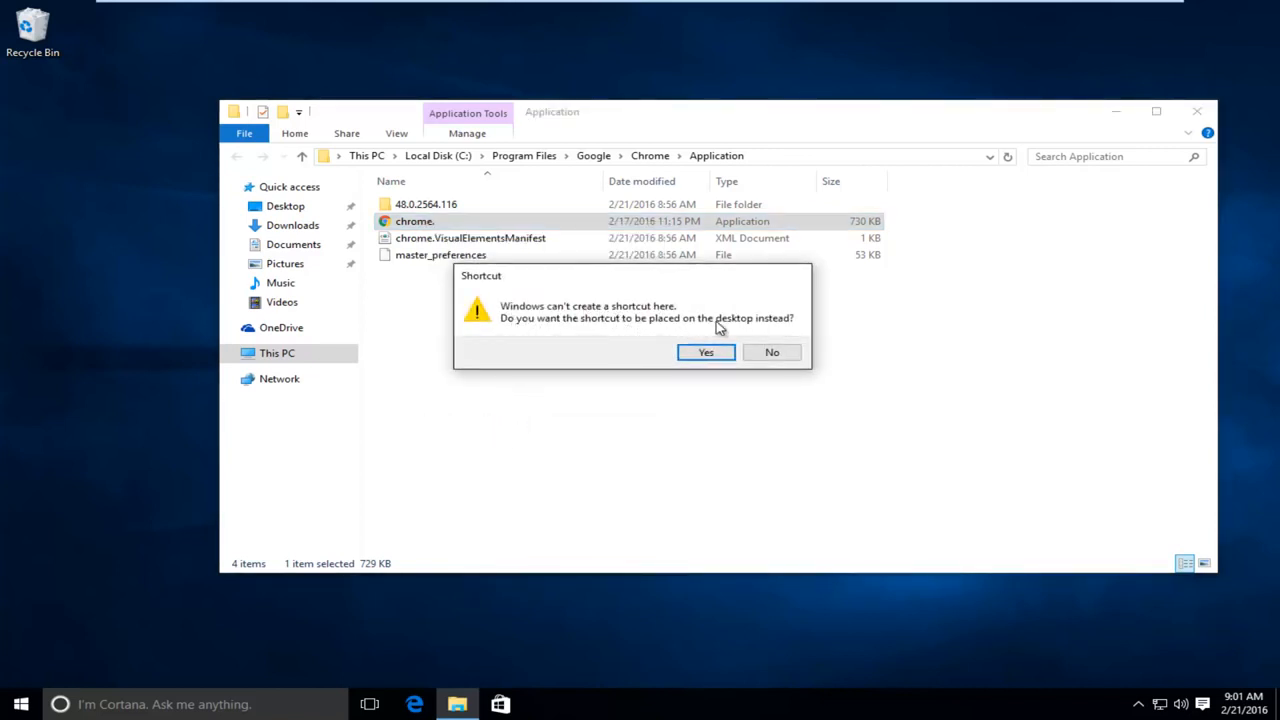
left_click(706, 352)
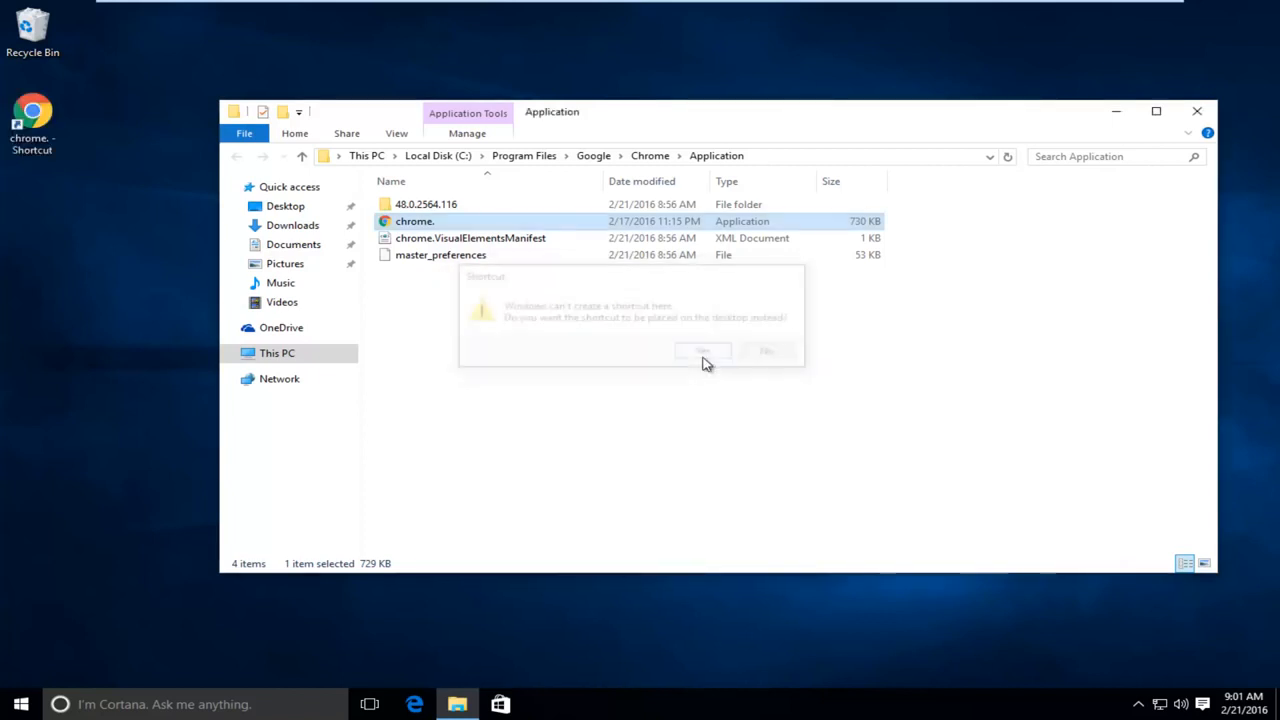
left_click(703, 351)
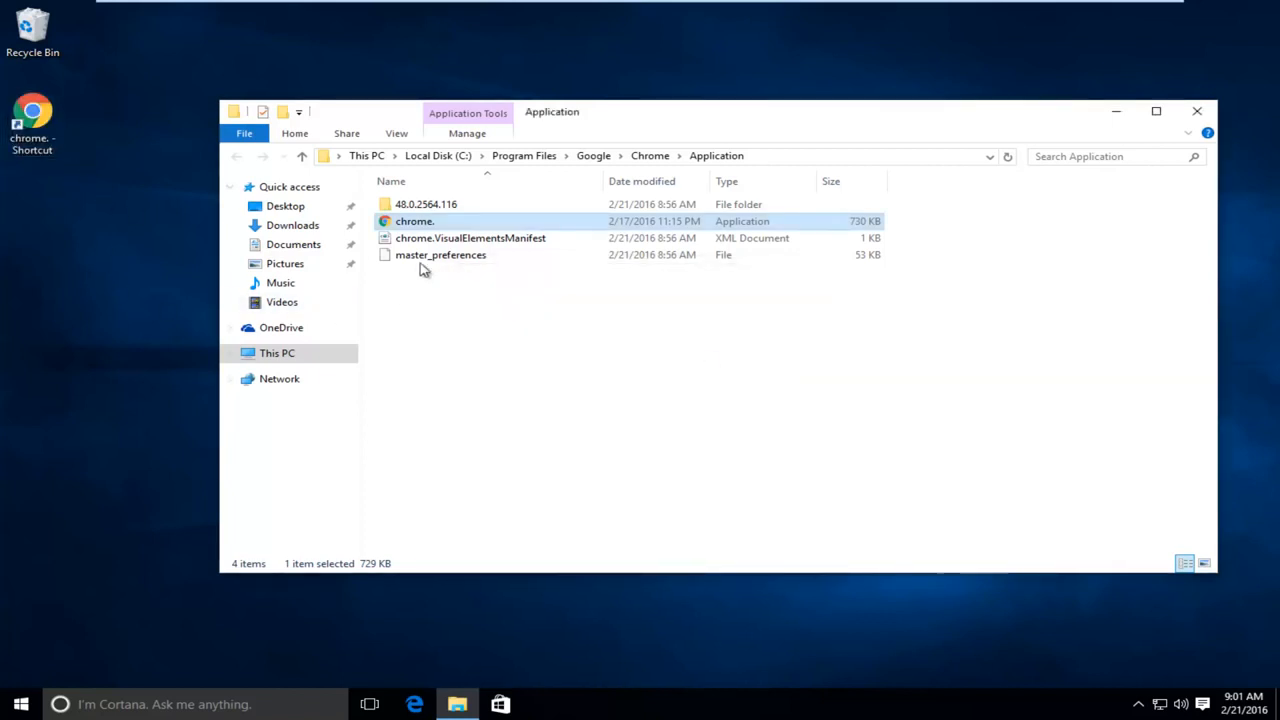
mouse_move(441, 225)
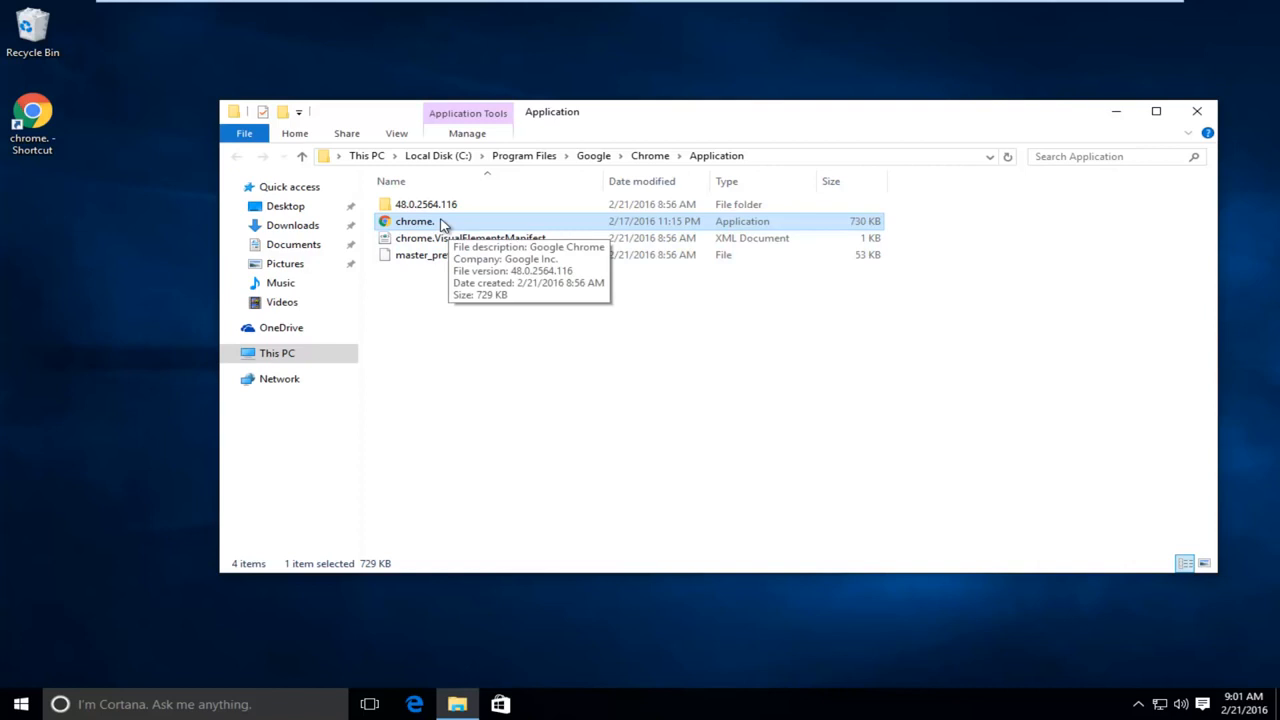
mouse_move(1197, 112)
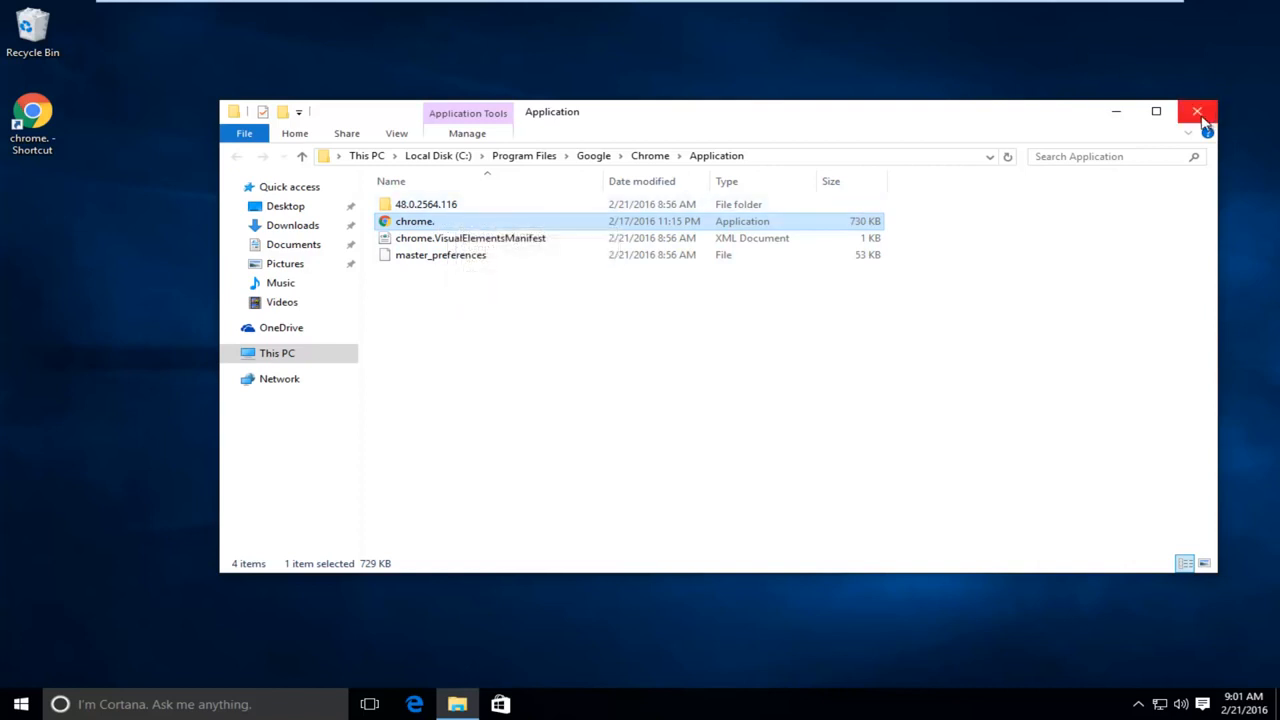
Step: Close File Explorer, rename the desktop shortcut 'Google Chrome', and launch Chrome from it
left_click(1199, 110)
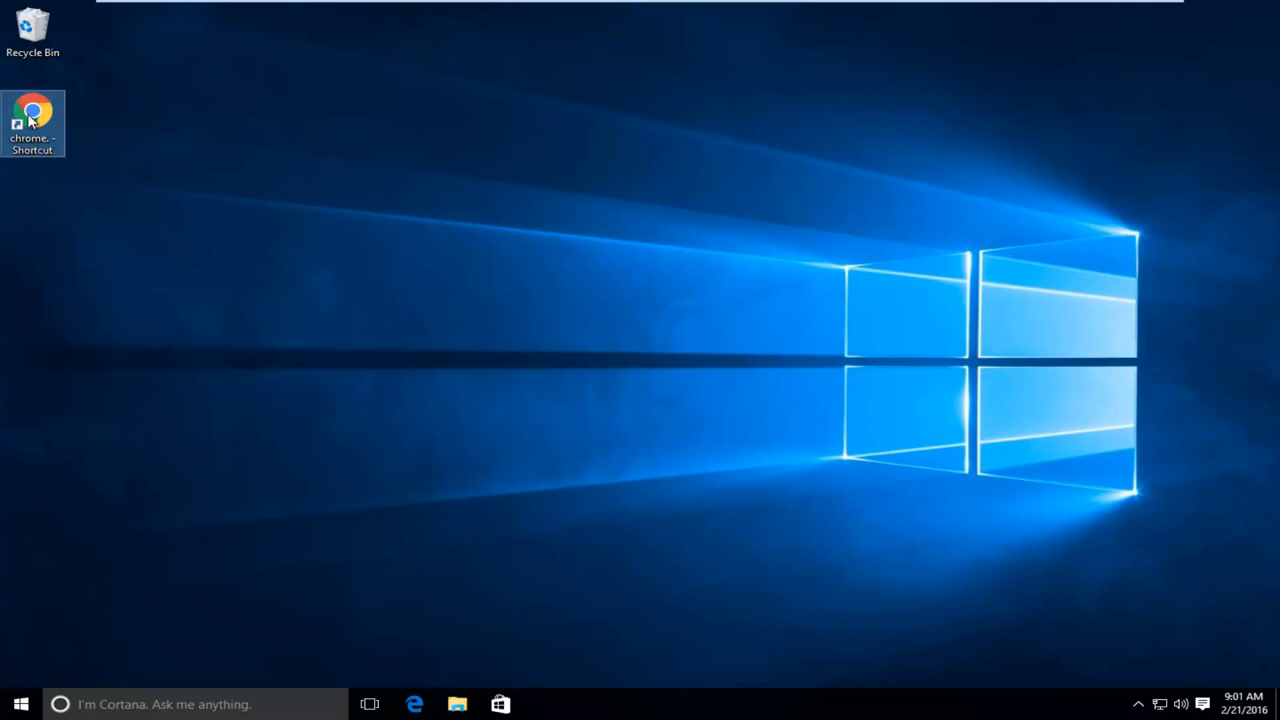
right_click(37, 103)
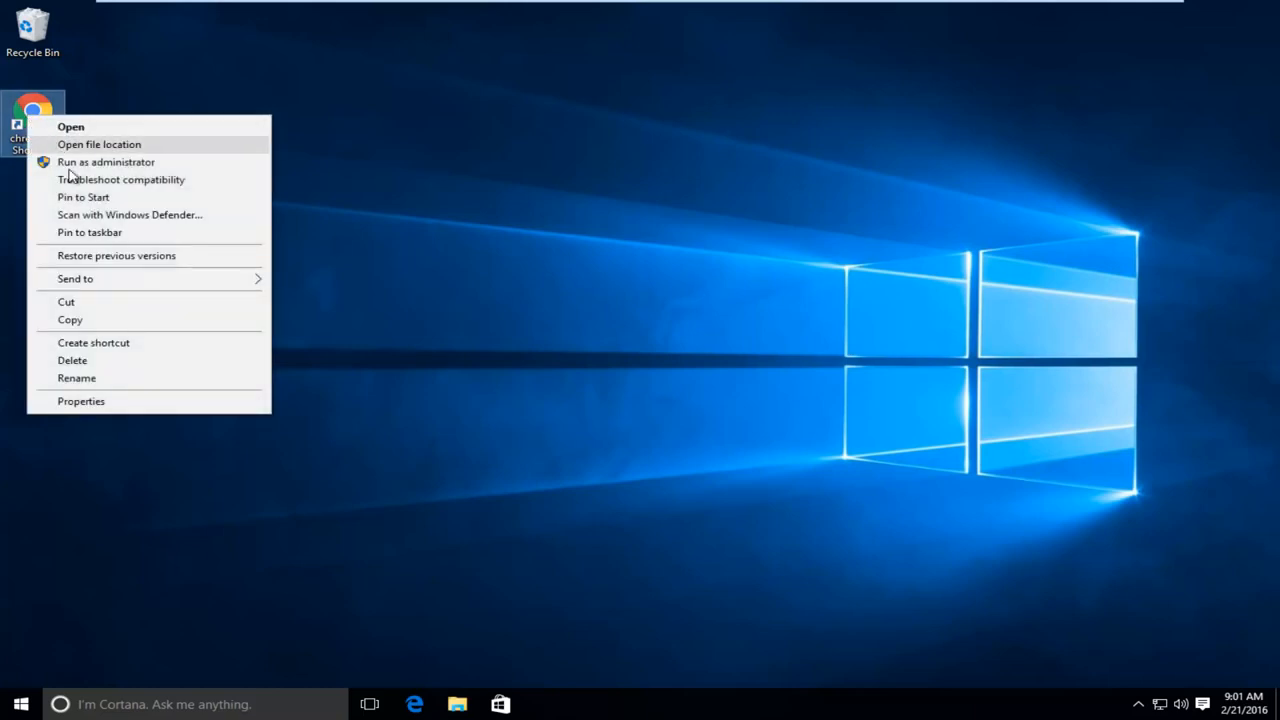
mouse_move(83, 378)
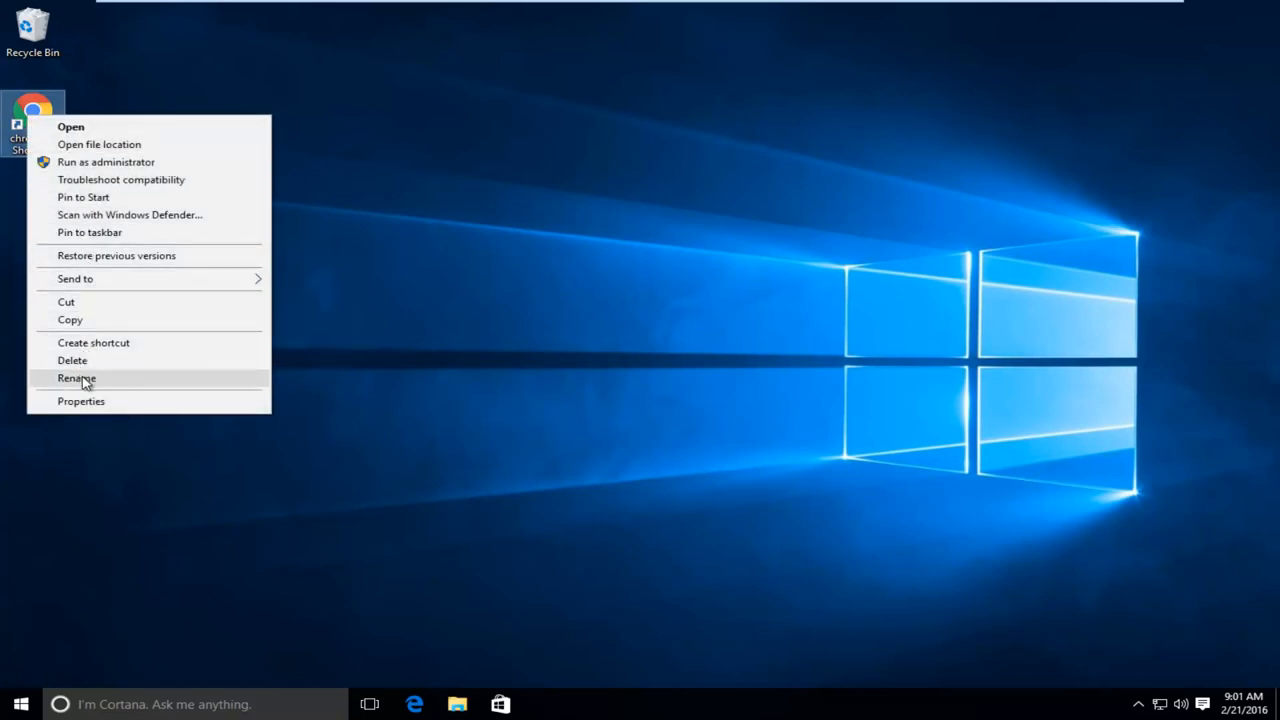
left_click(77, 377)
type("Google Chrome")
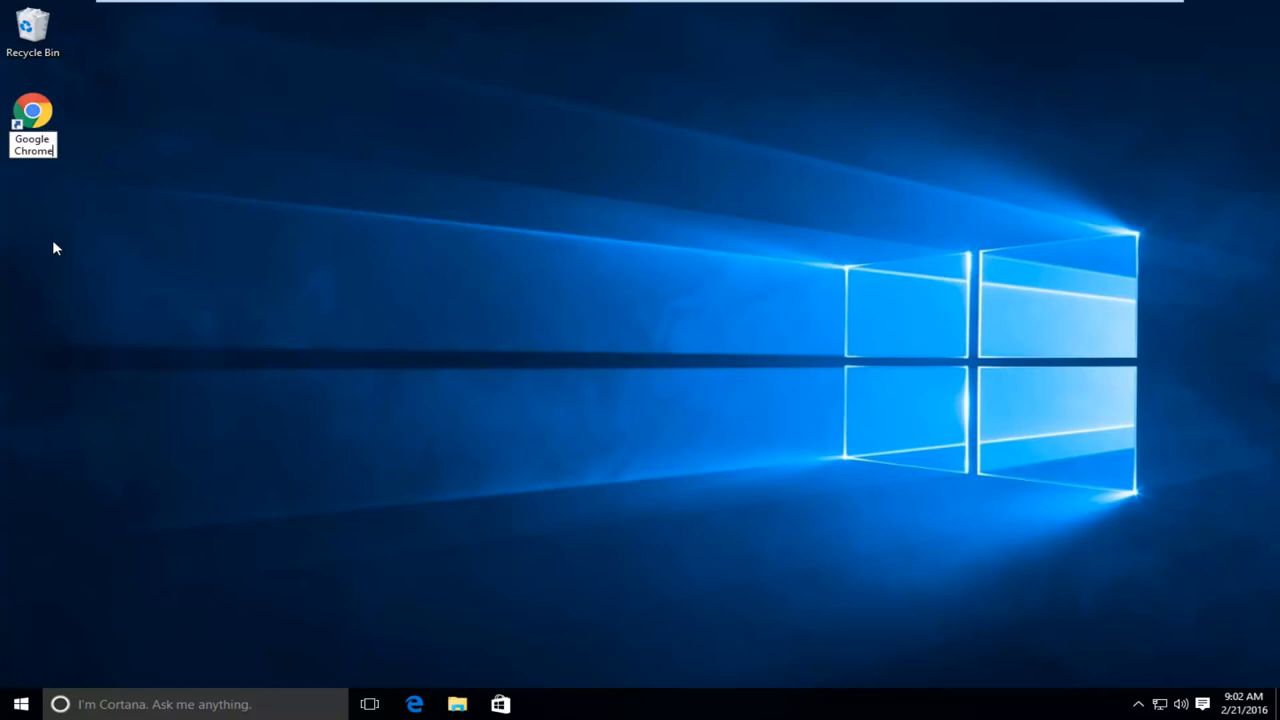
left_click(35, 107)
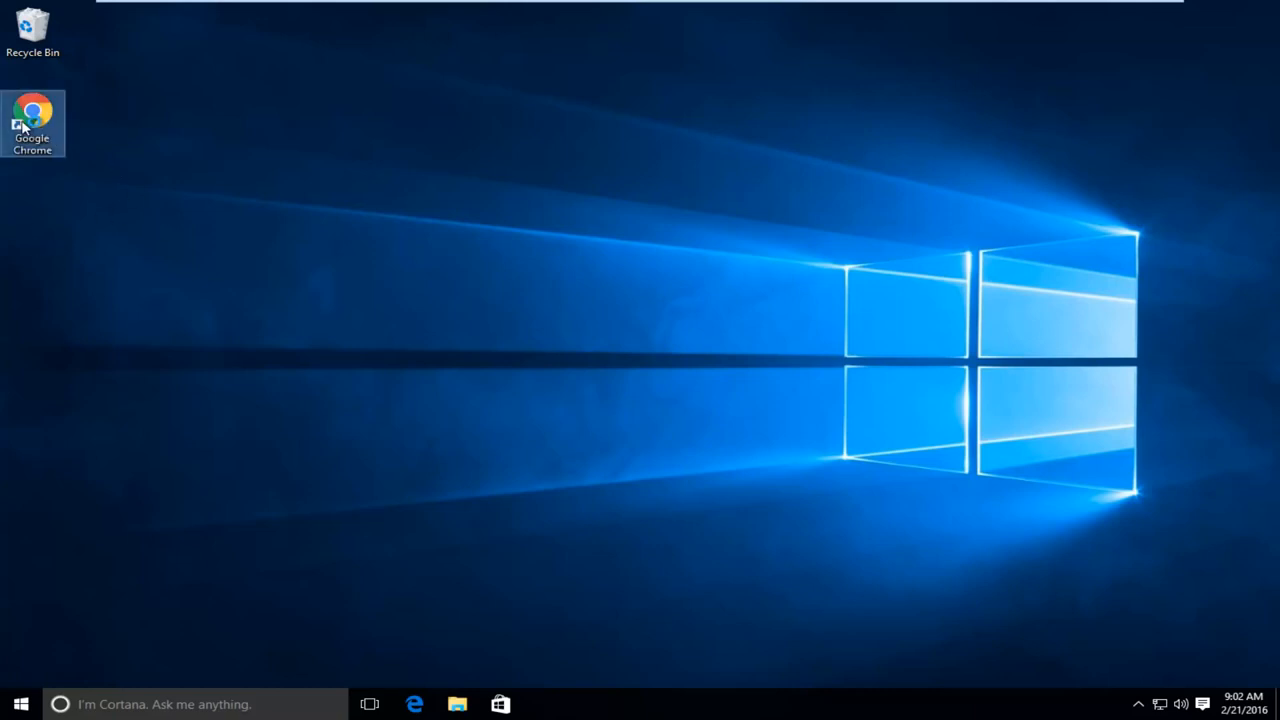
double_click(35, 110)
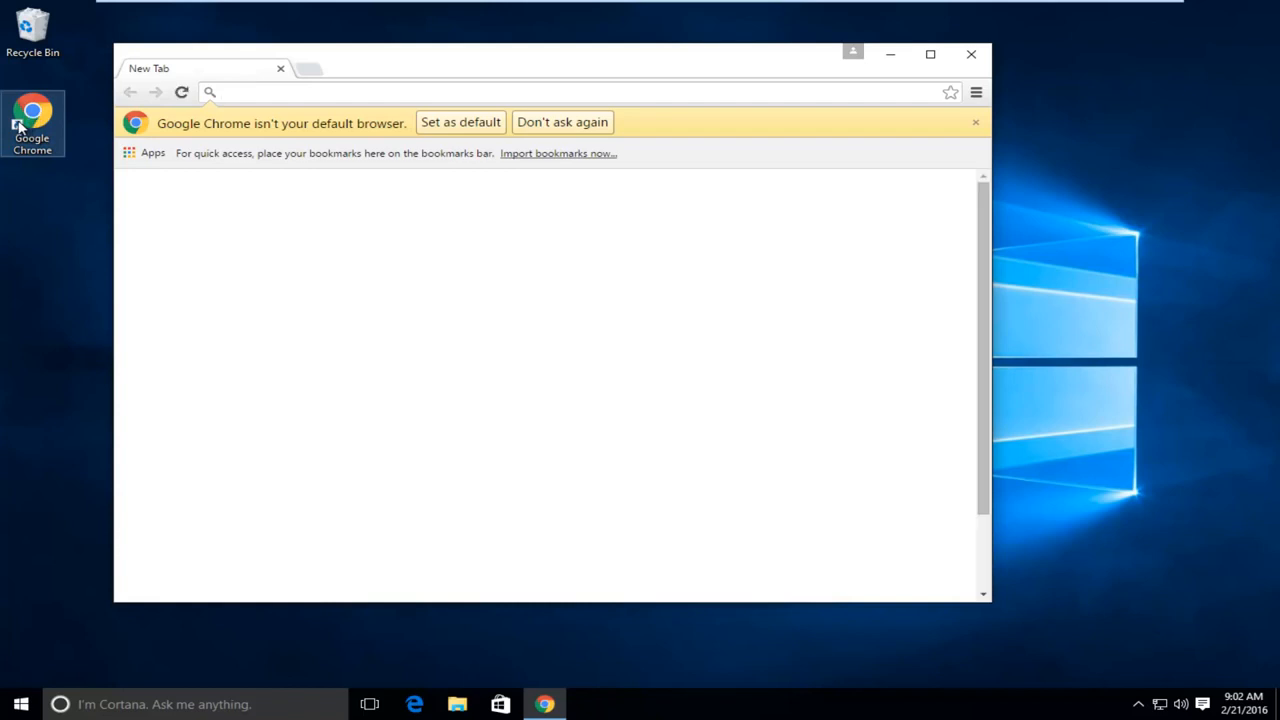